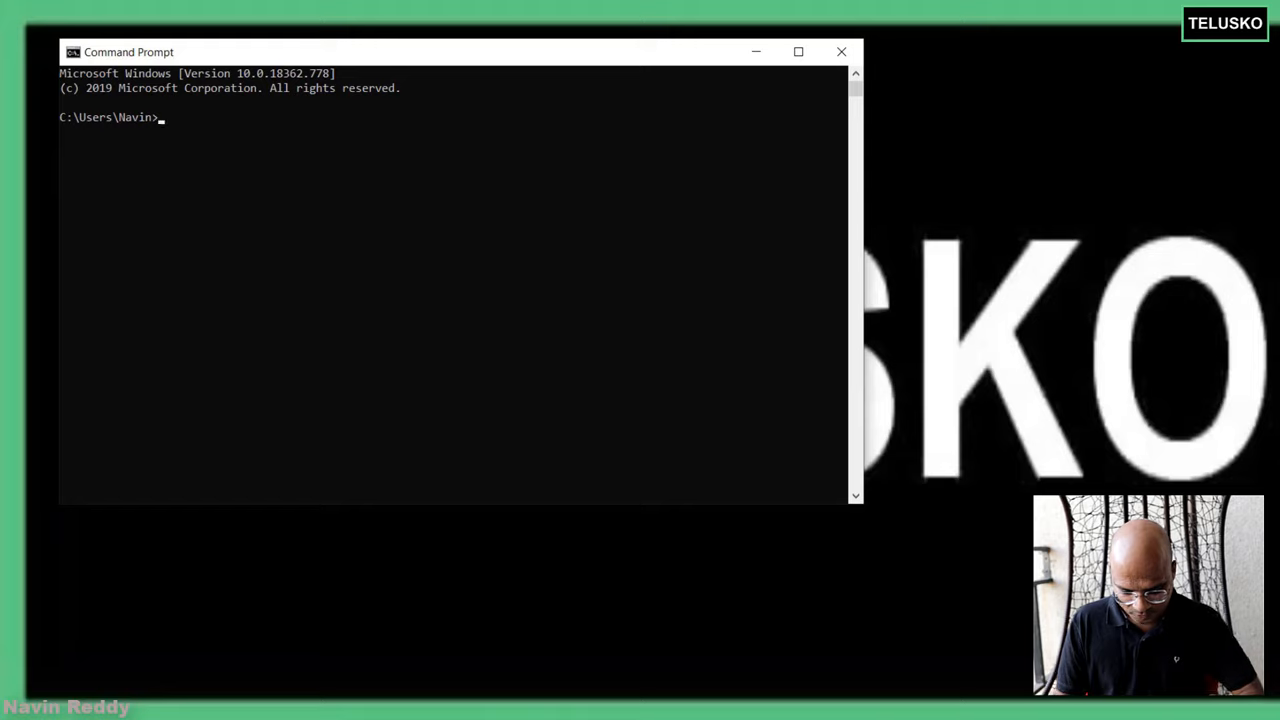
# - Run node -v in Command Prompt; the node command is reported as not recognized
pyautogui.click(798, 51)
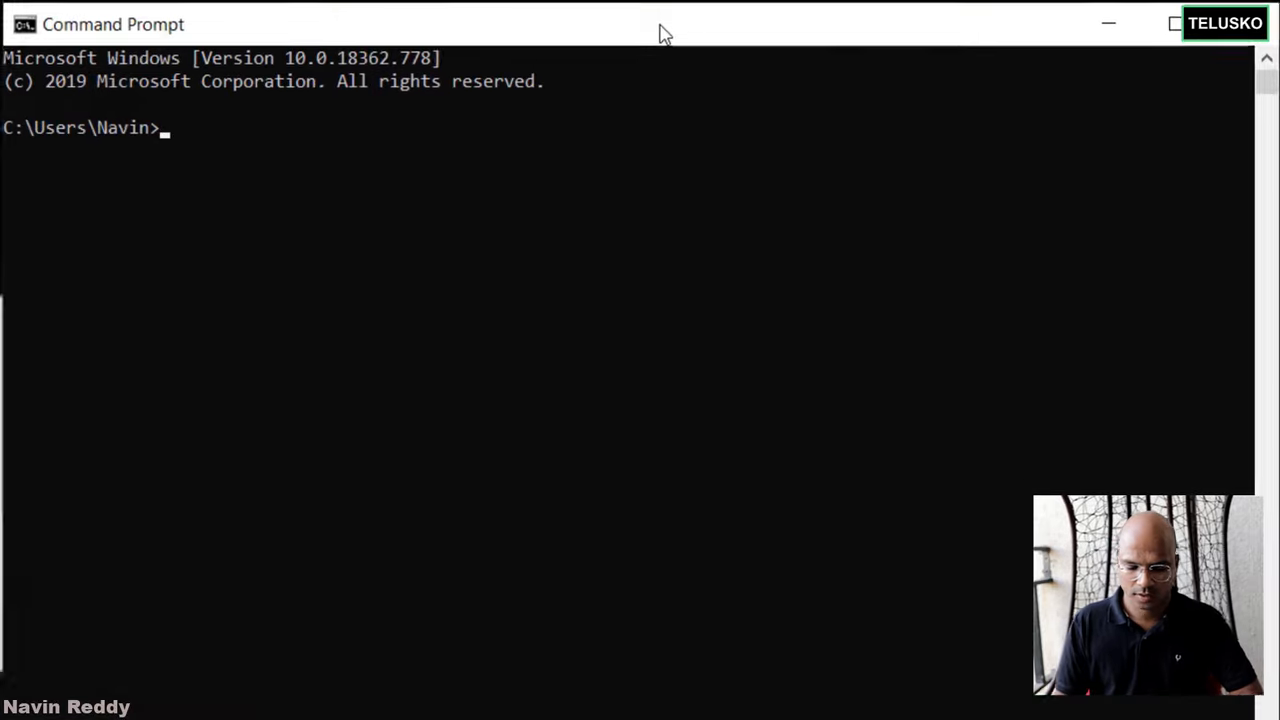
pyautogui.write('node -v')
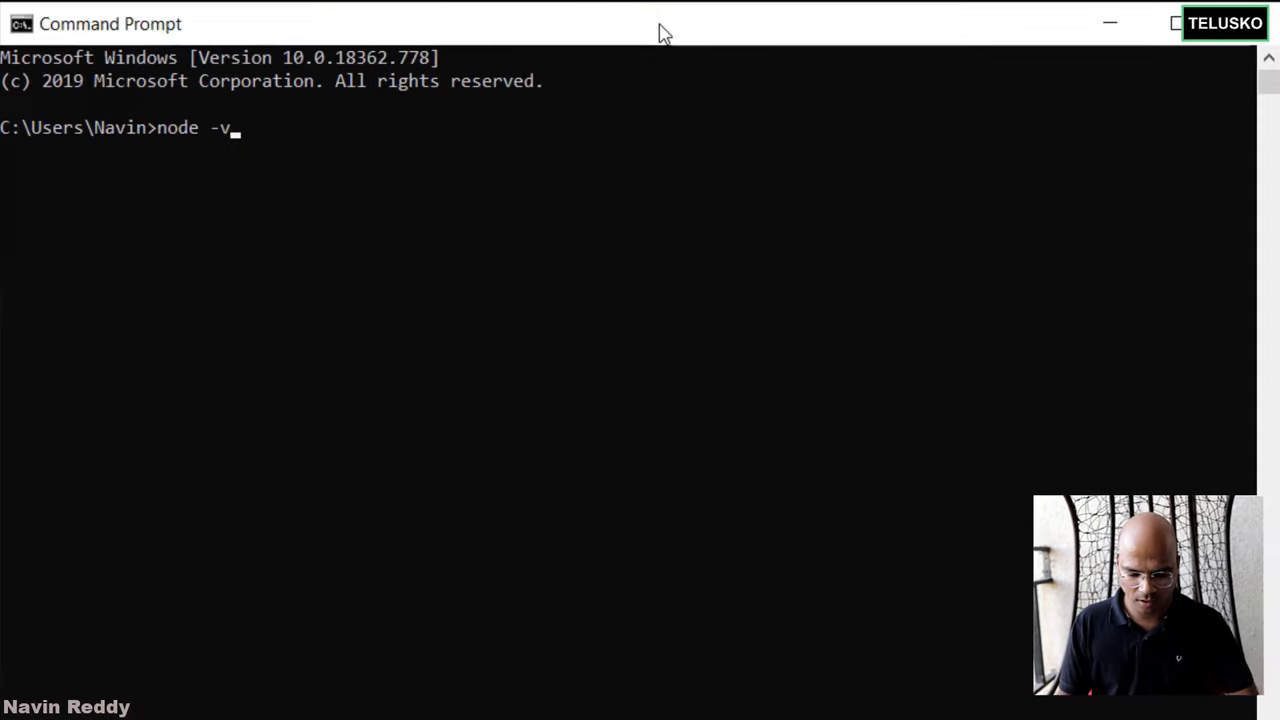
pyautogui.press('Enter')
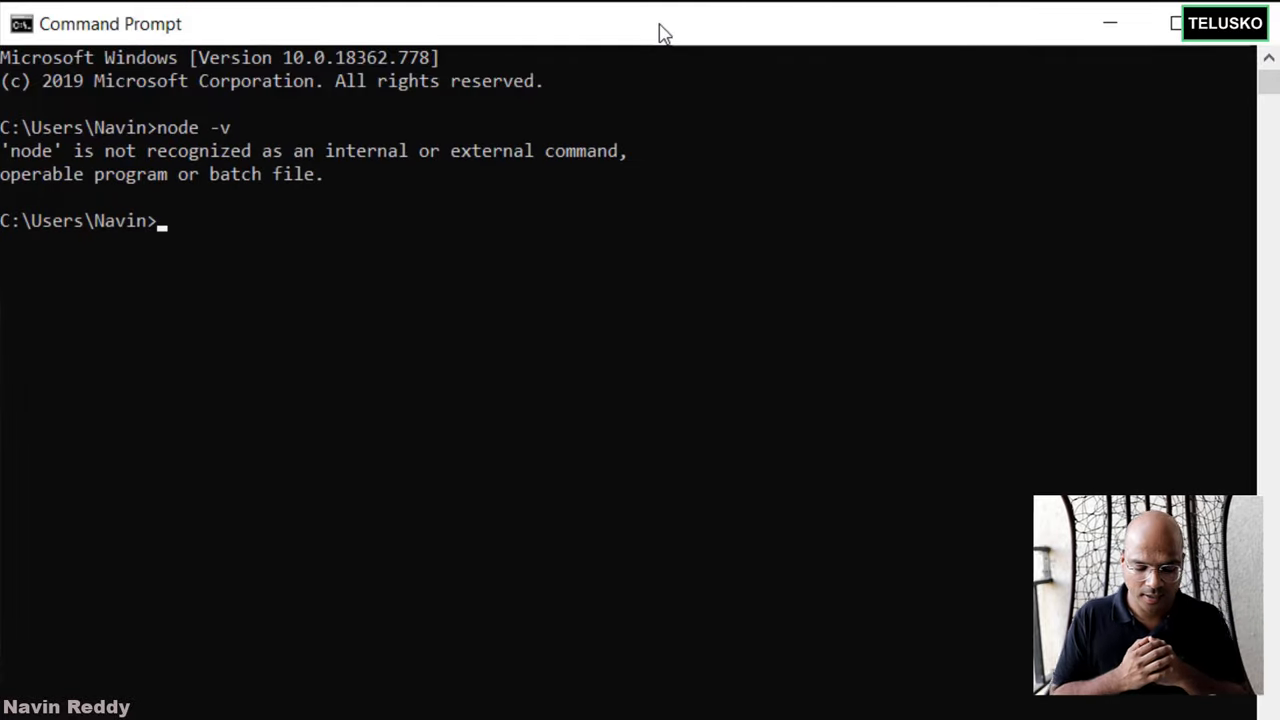
pyautogui.moveTo(385, 691)
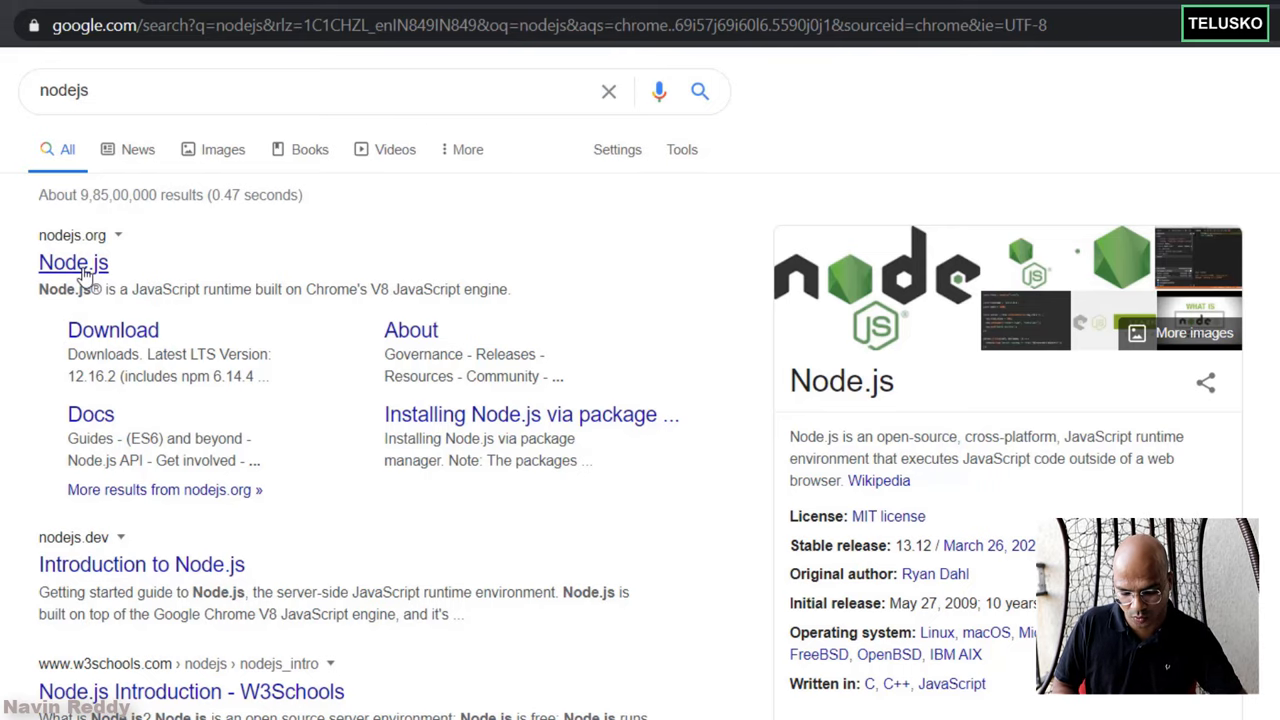
# - Go to the official nodejs.org site from the Google search results
pyautogui.click(73, 263)
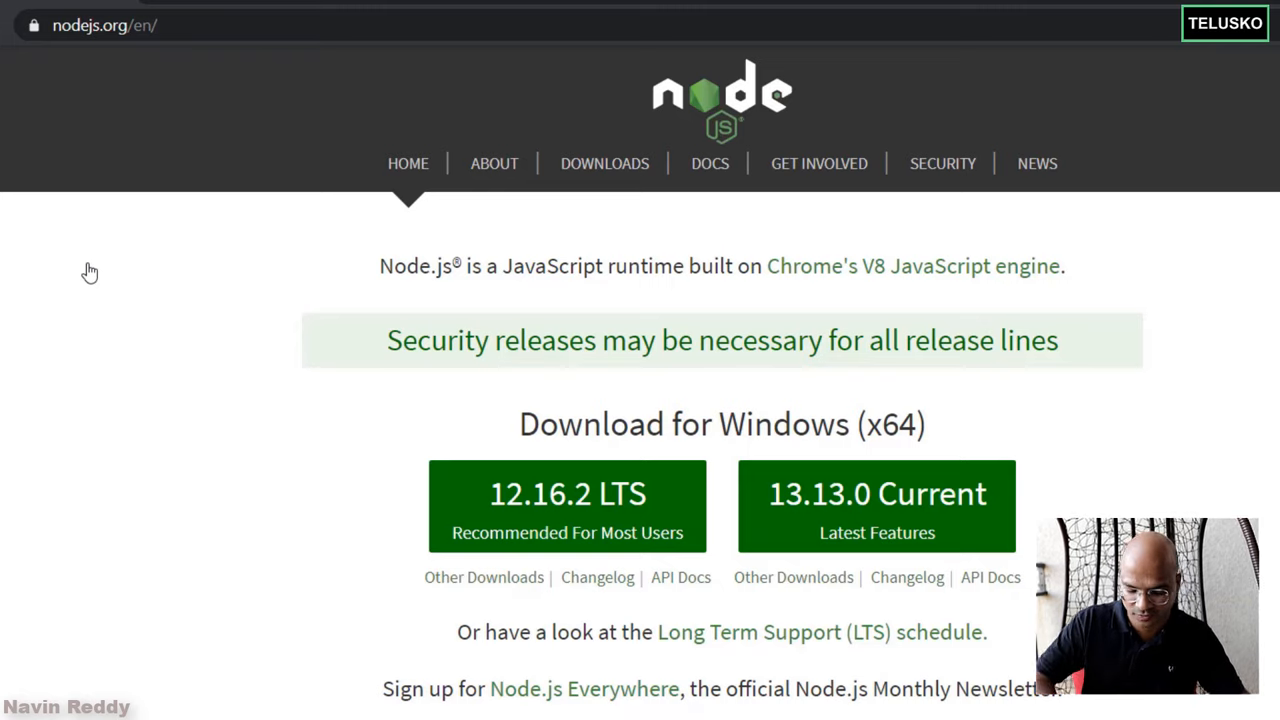
pyautogui.moveTo(382, 284)
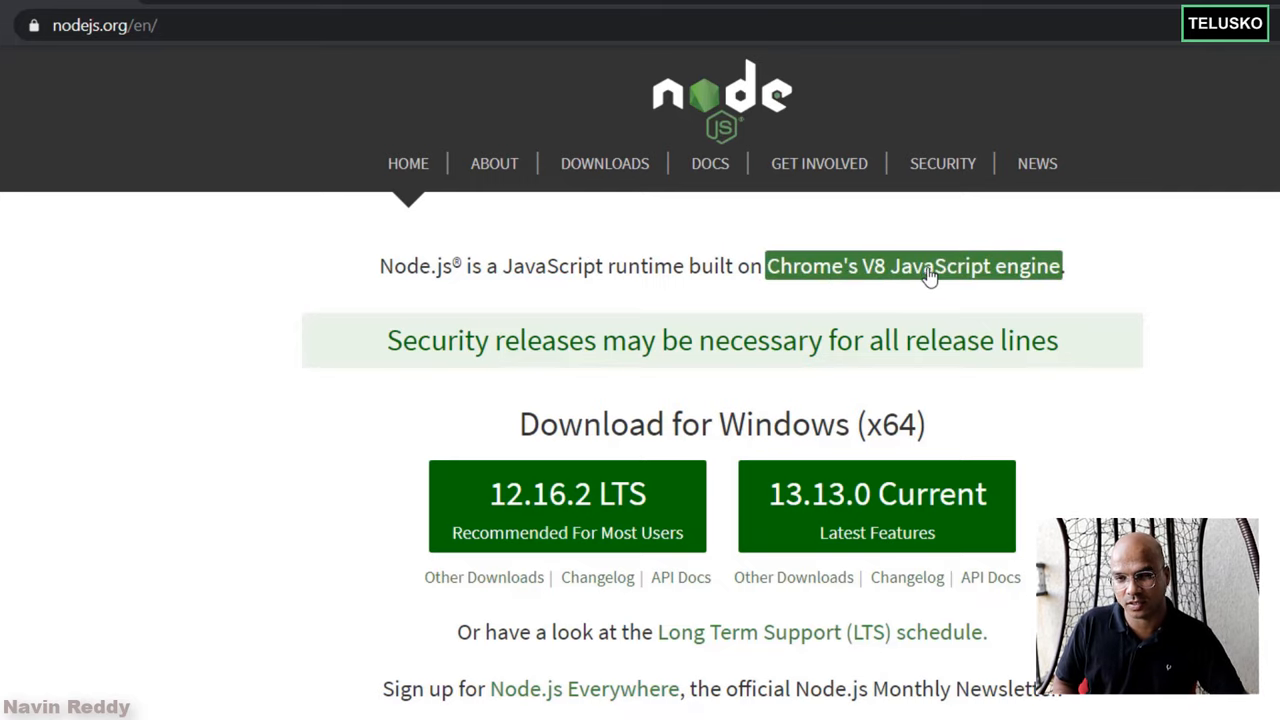
pyautogui.moveTo(1102, 262)
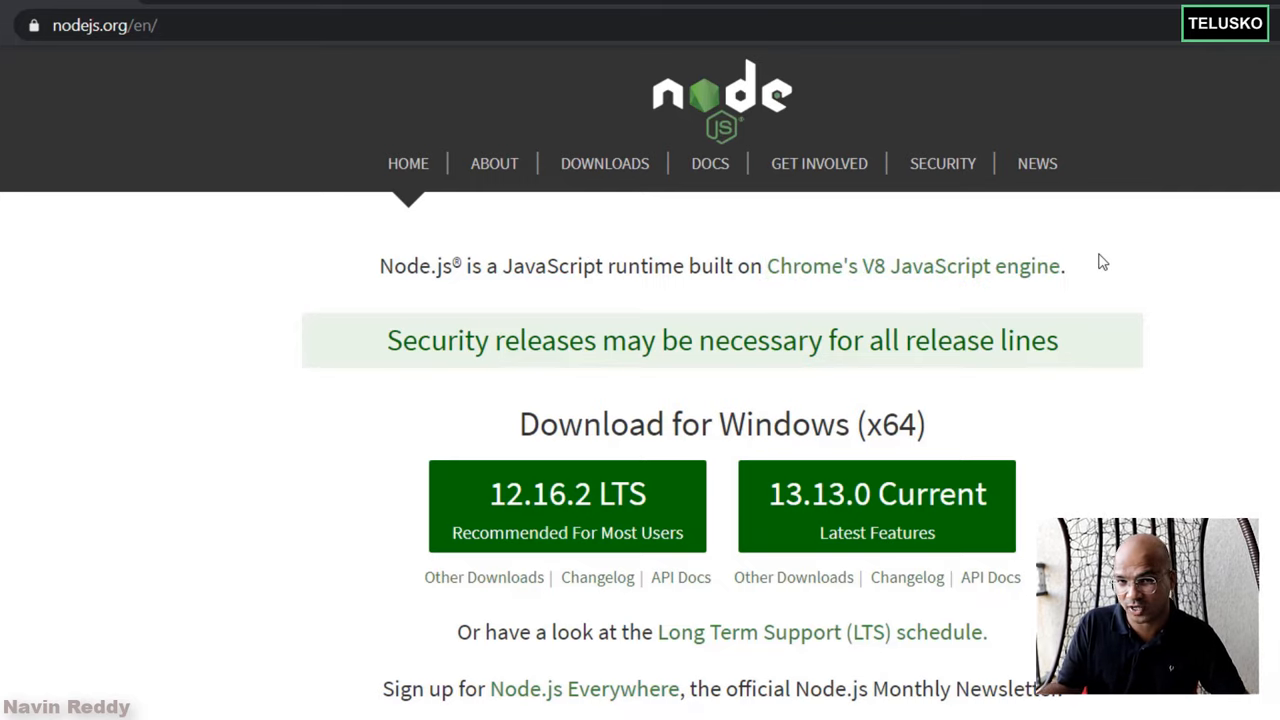
pyautogui.moveTo(1173, 374)
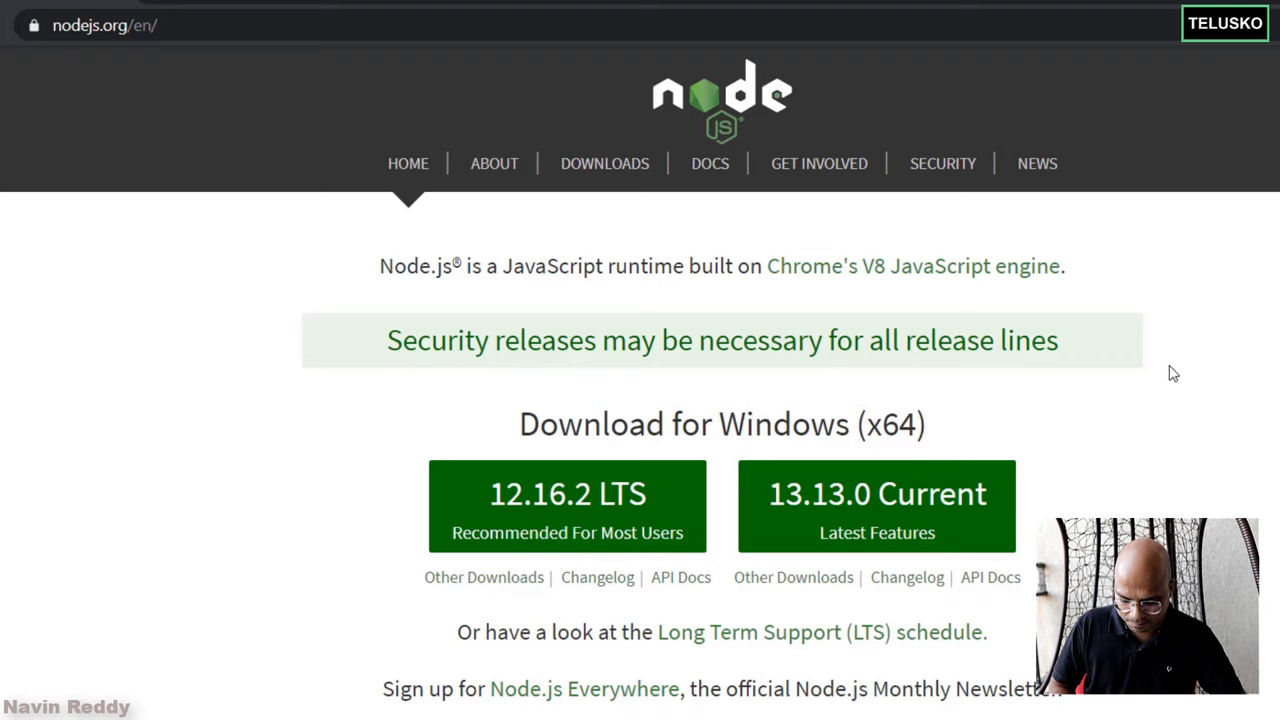
pyautogui.click(494, 163)
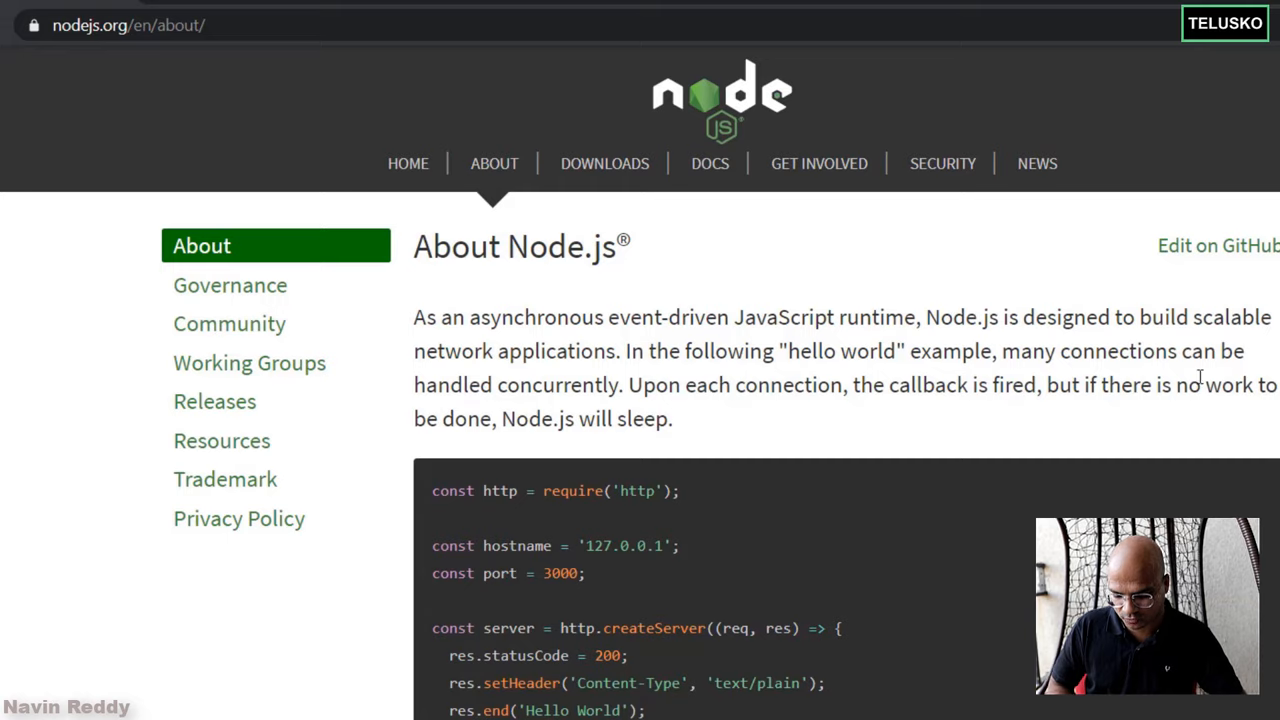
pyautogui.scroll(-3)
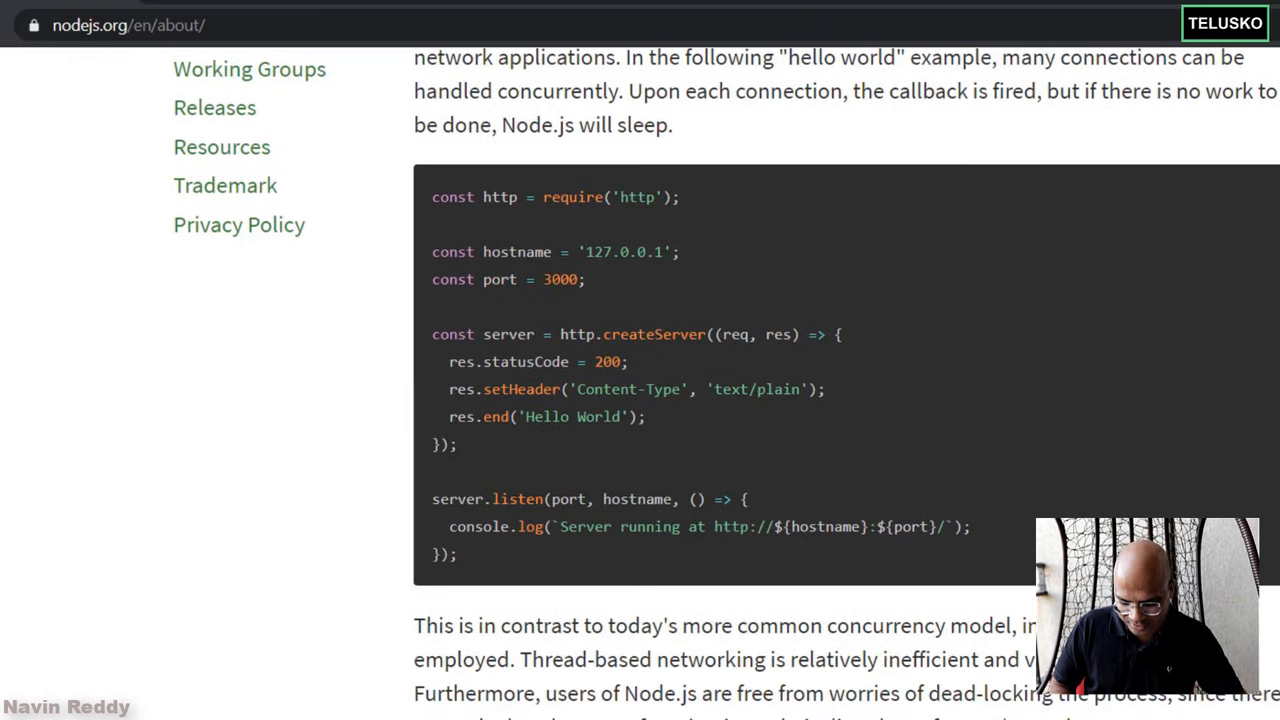
pyautogui.scroll(-3)
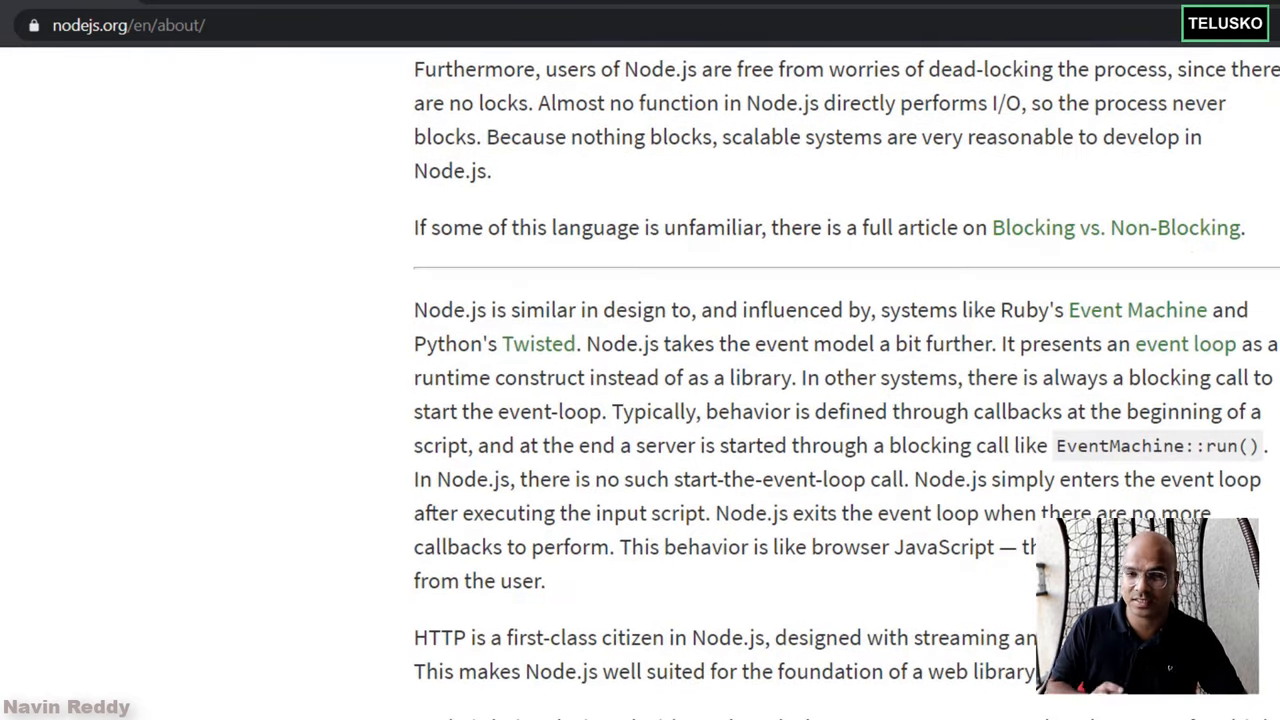
pyautogui.scroll(-3)
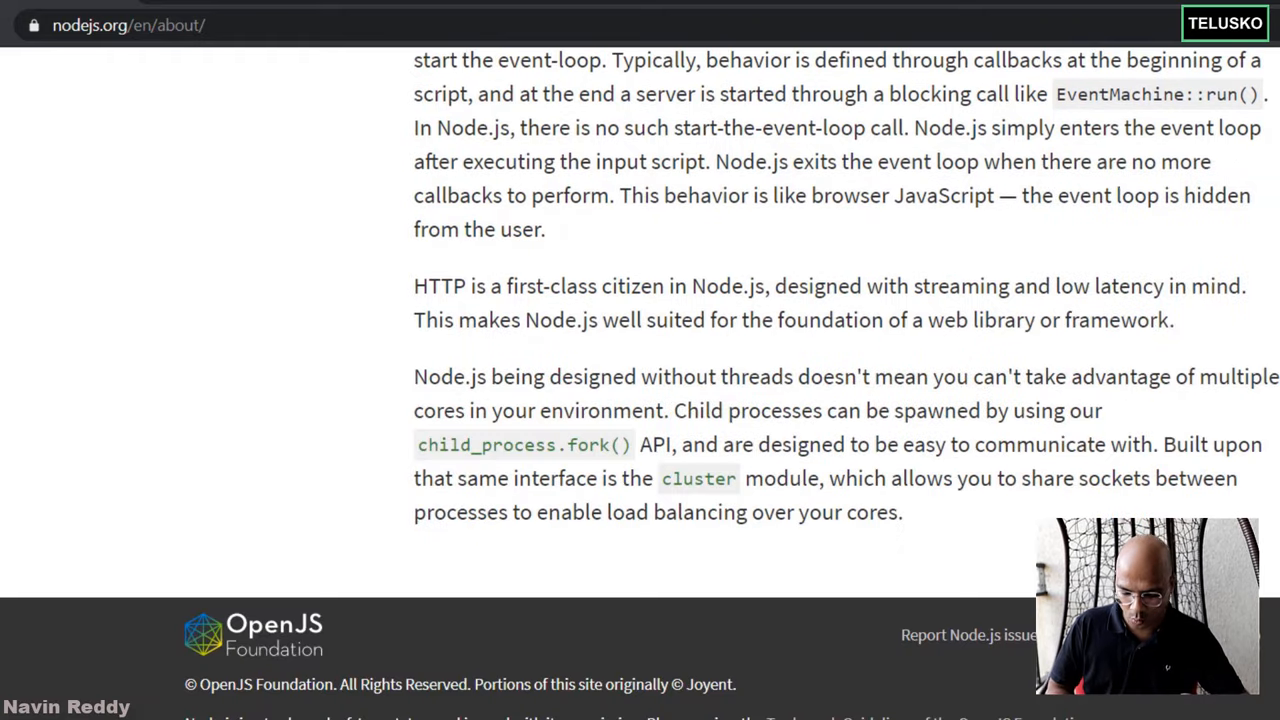
pyautogui.scroll(3)
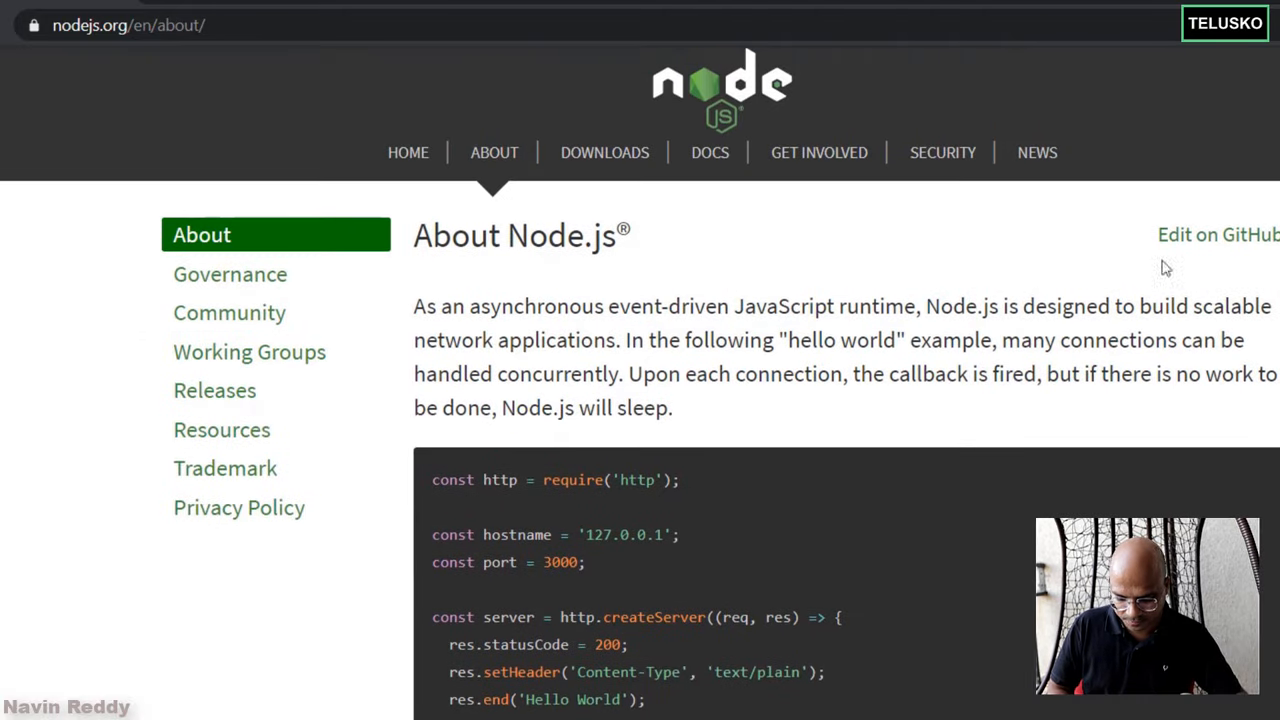
pyautogui.moveTo(120, 169)
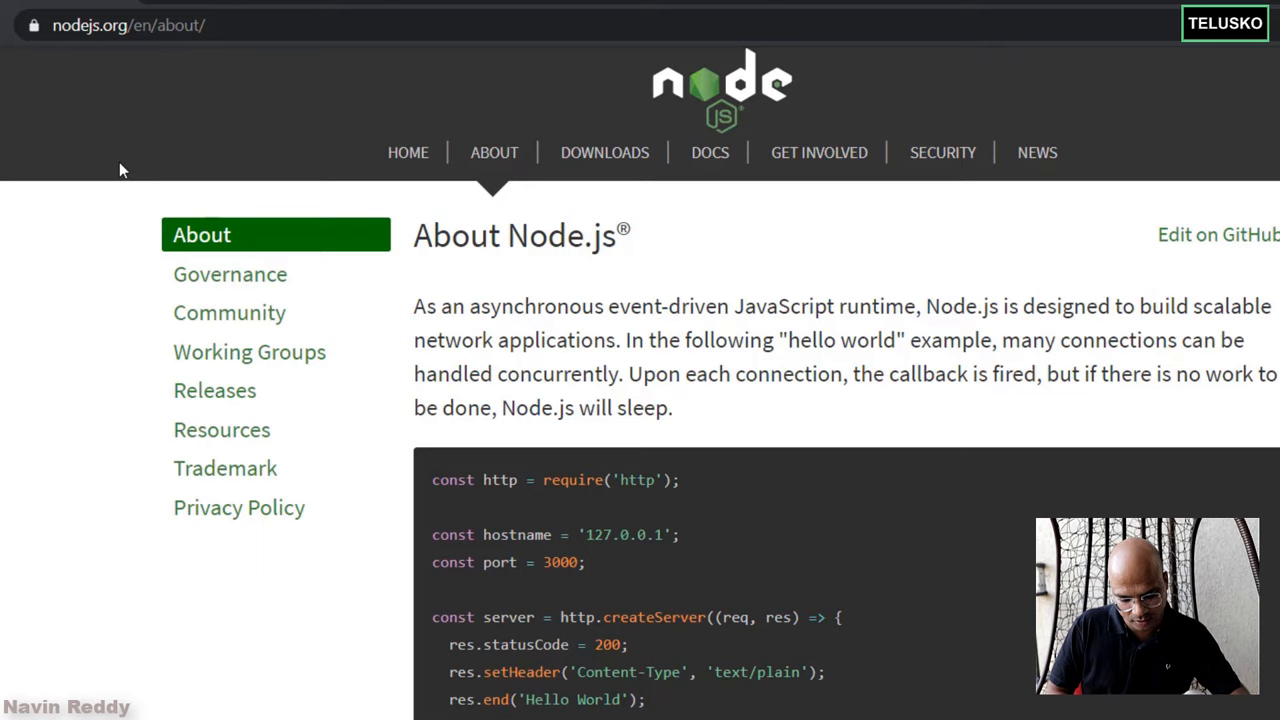
pyautogui.moveTo(263, 258)
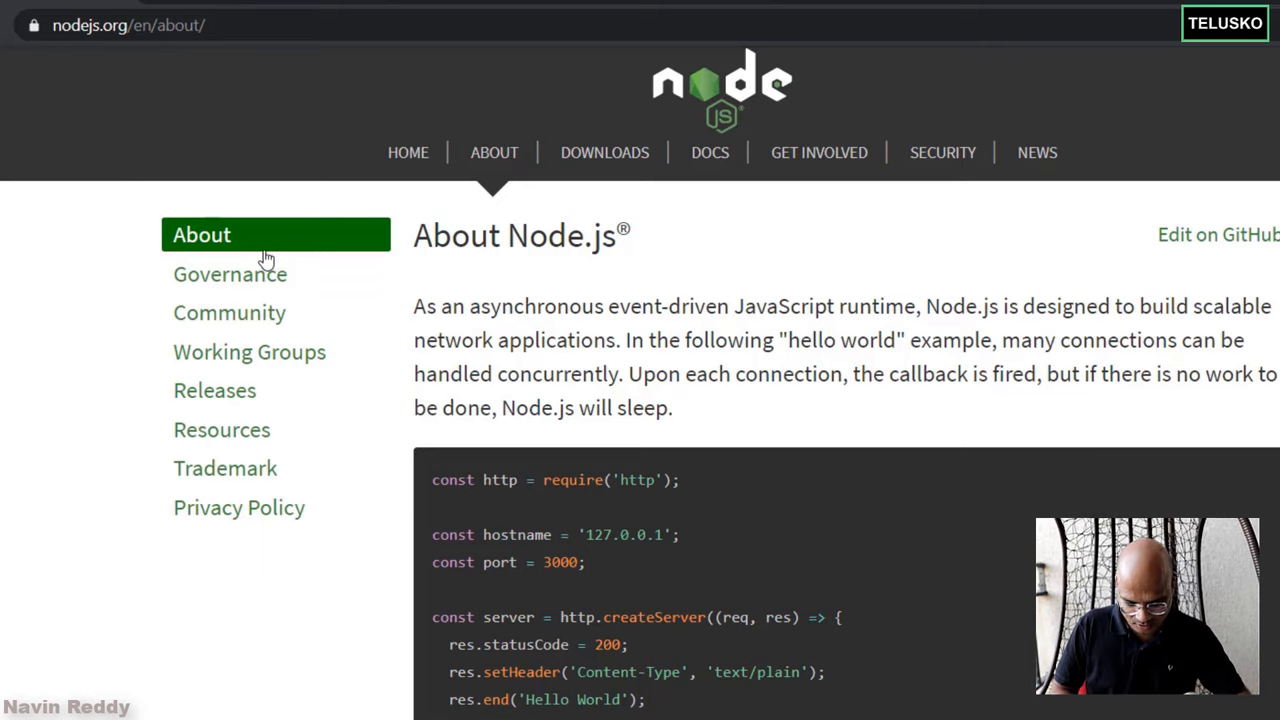
pyautogui.click(407, 152)
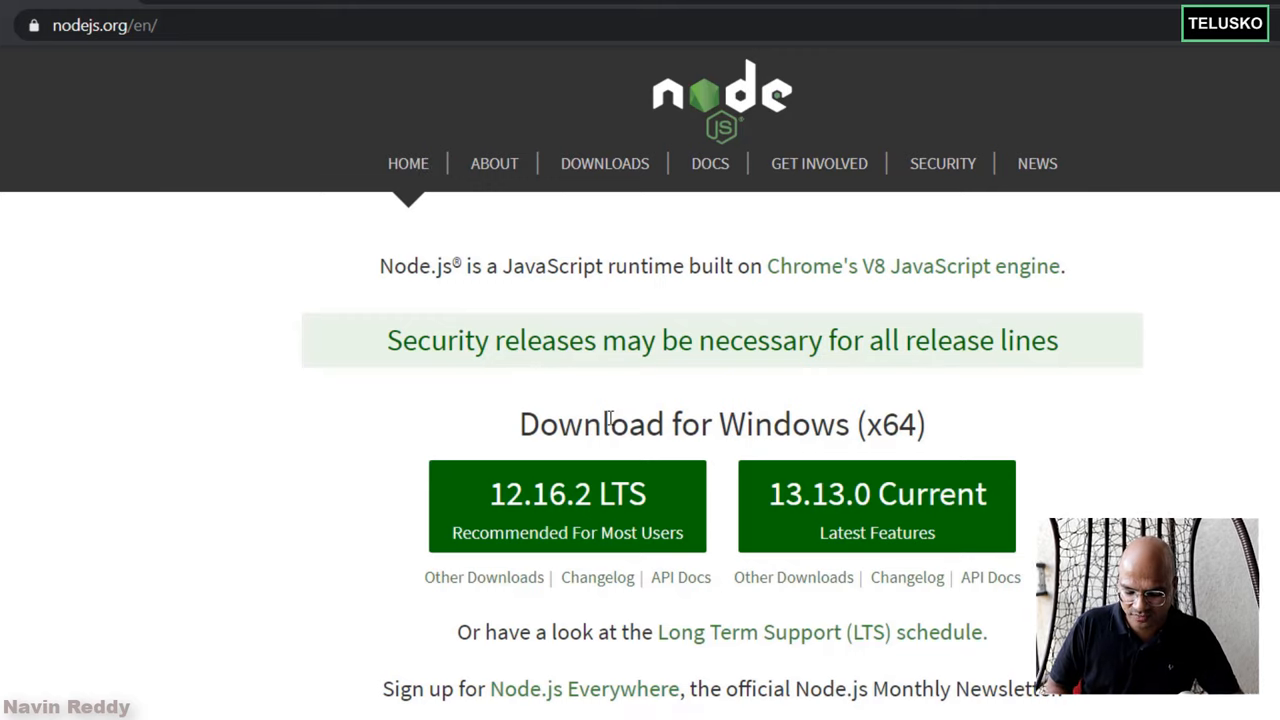
pyautogui.moveTo(624, 195)
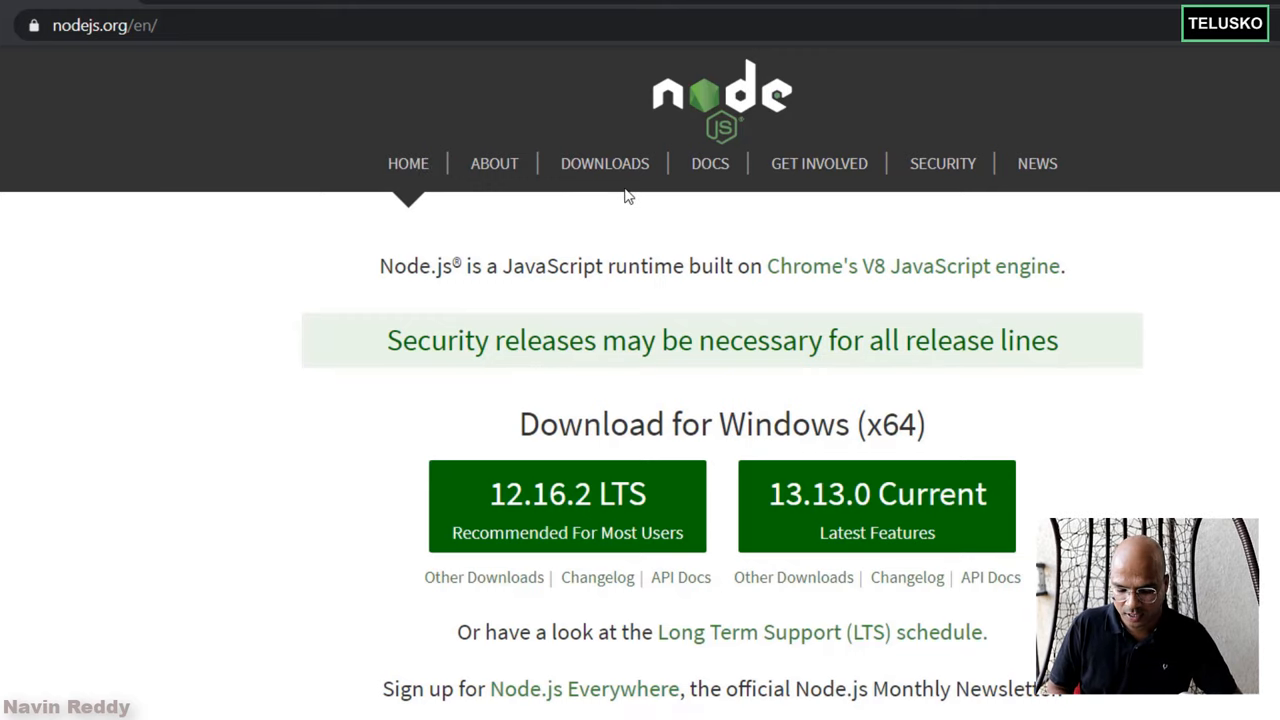
pyautogui.moveTo(604, 176)
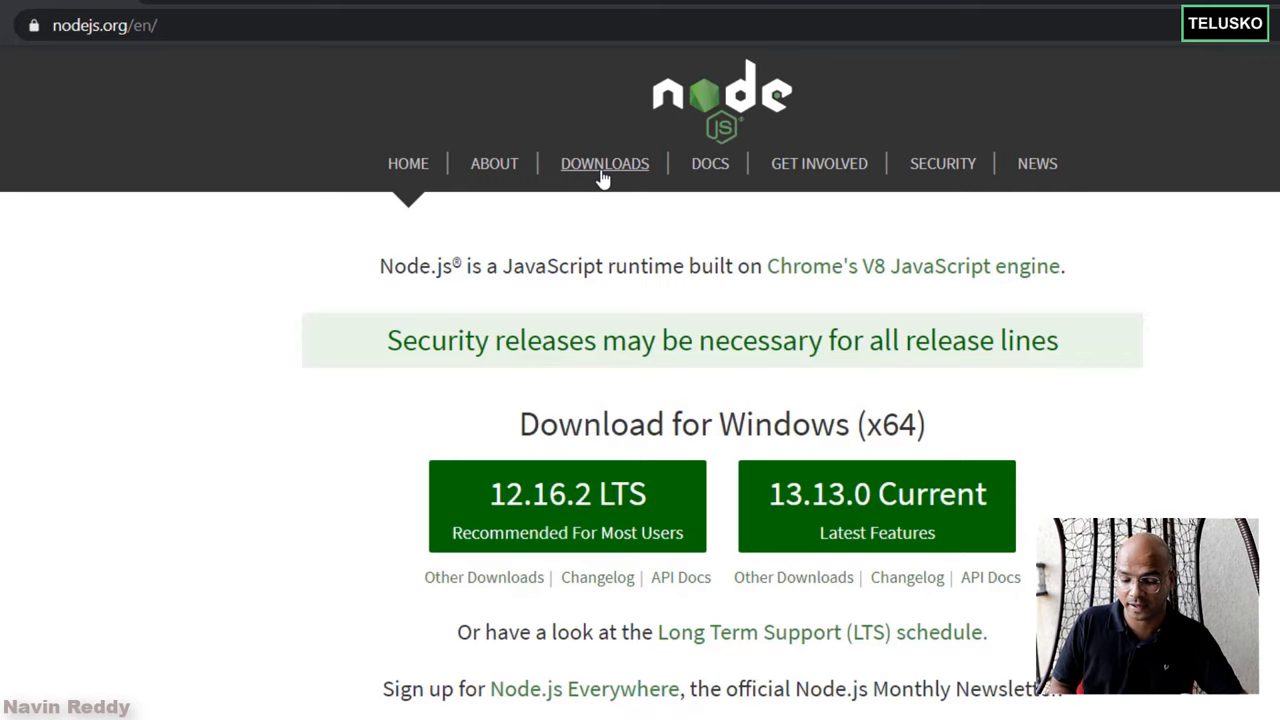
# - Download the 64-bit Windows .msi installer from the Node.js Current release downloads
pyautogui.click(604, 163)
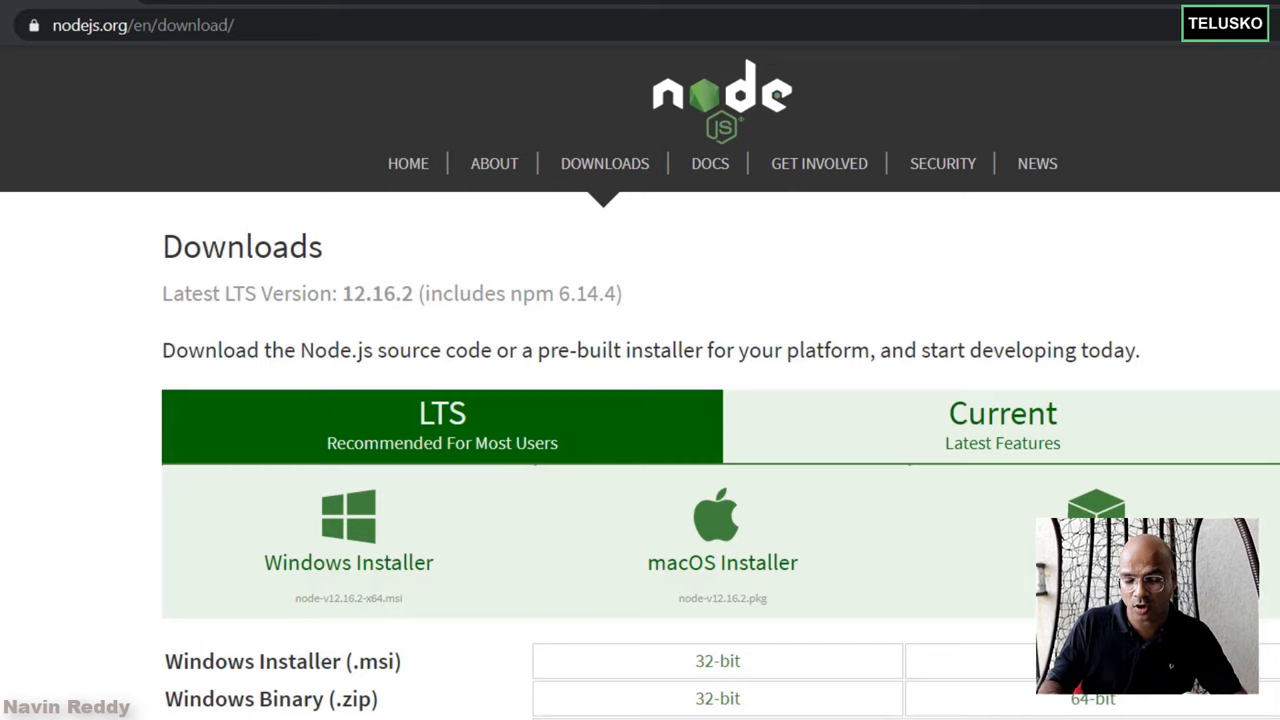
pyautogui.scroll(-3)
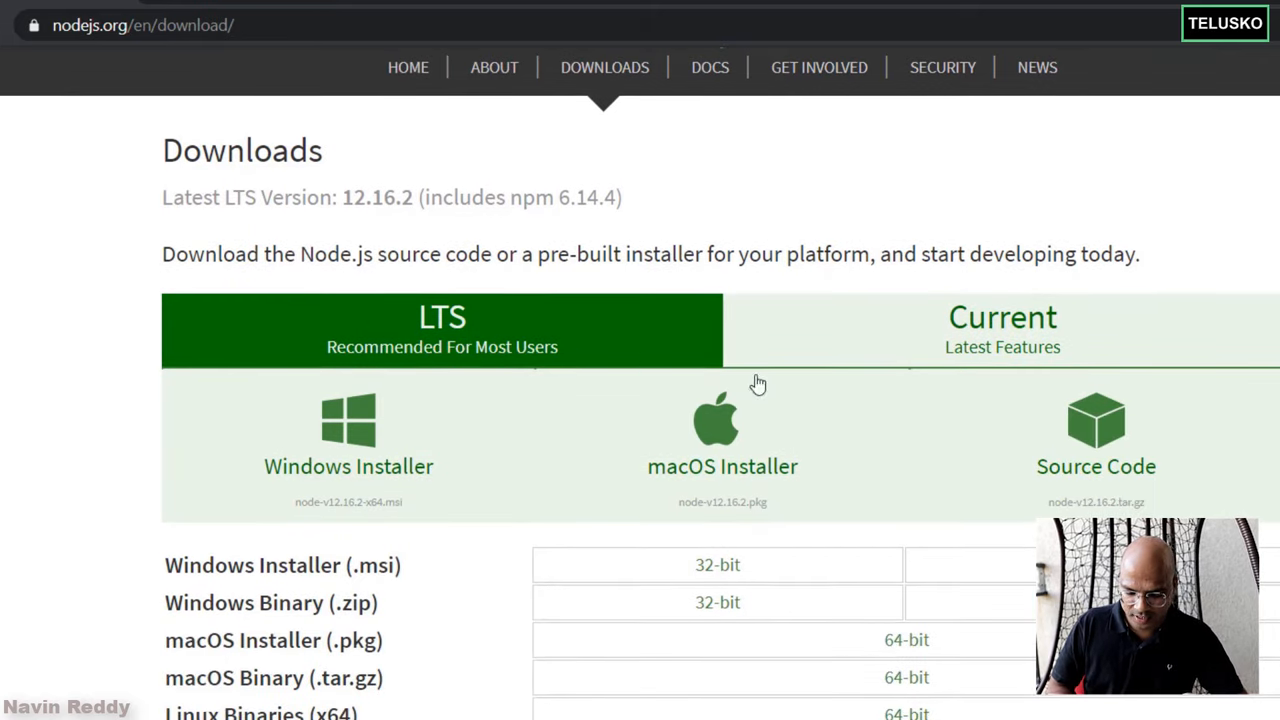
pyautogui.moveTo(482, 346)
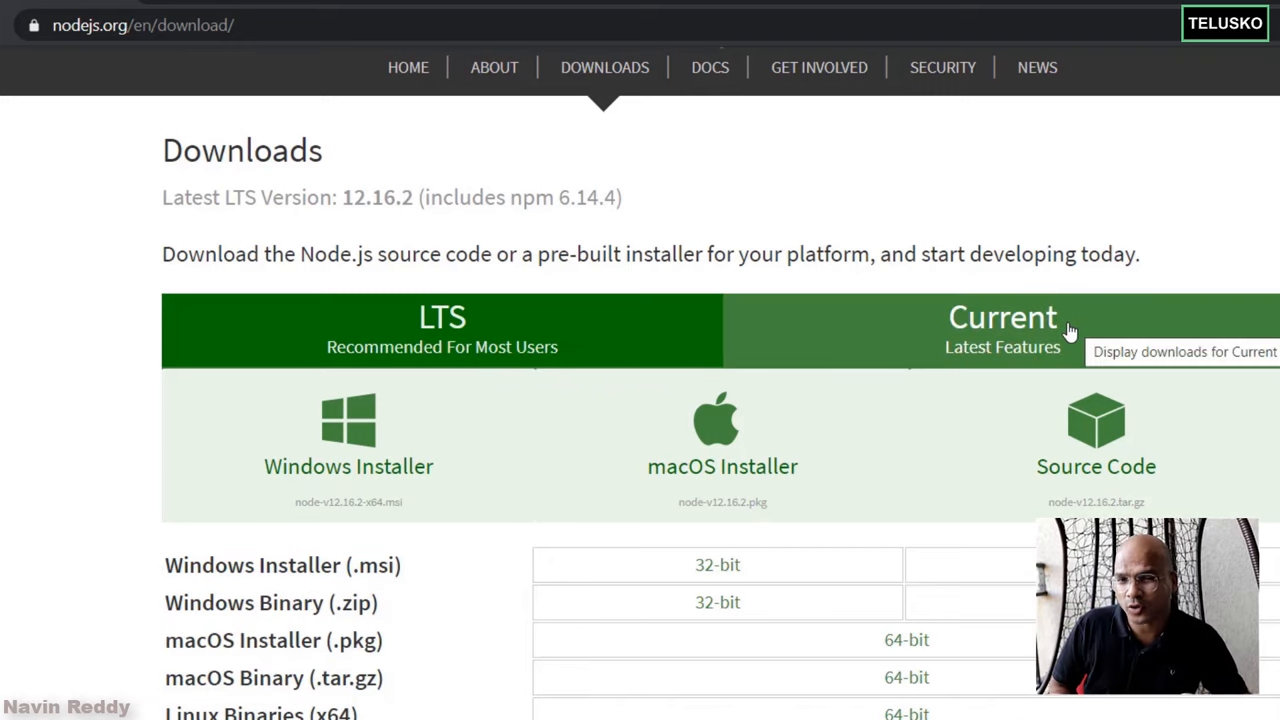
pyautogui.click(1002, 317)
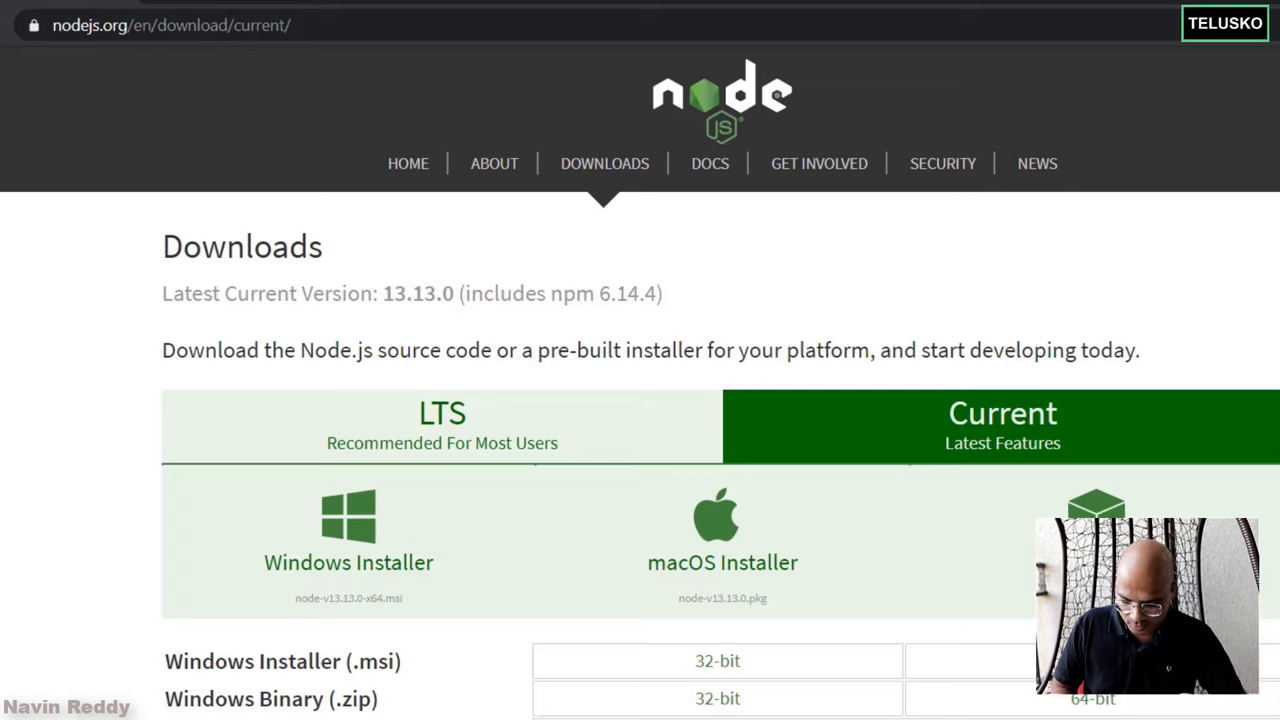
pyautogui.scroll(-3)
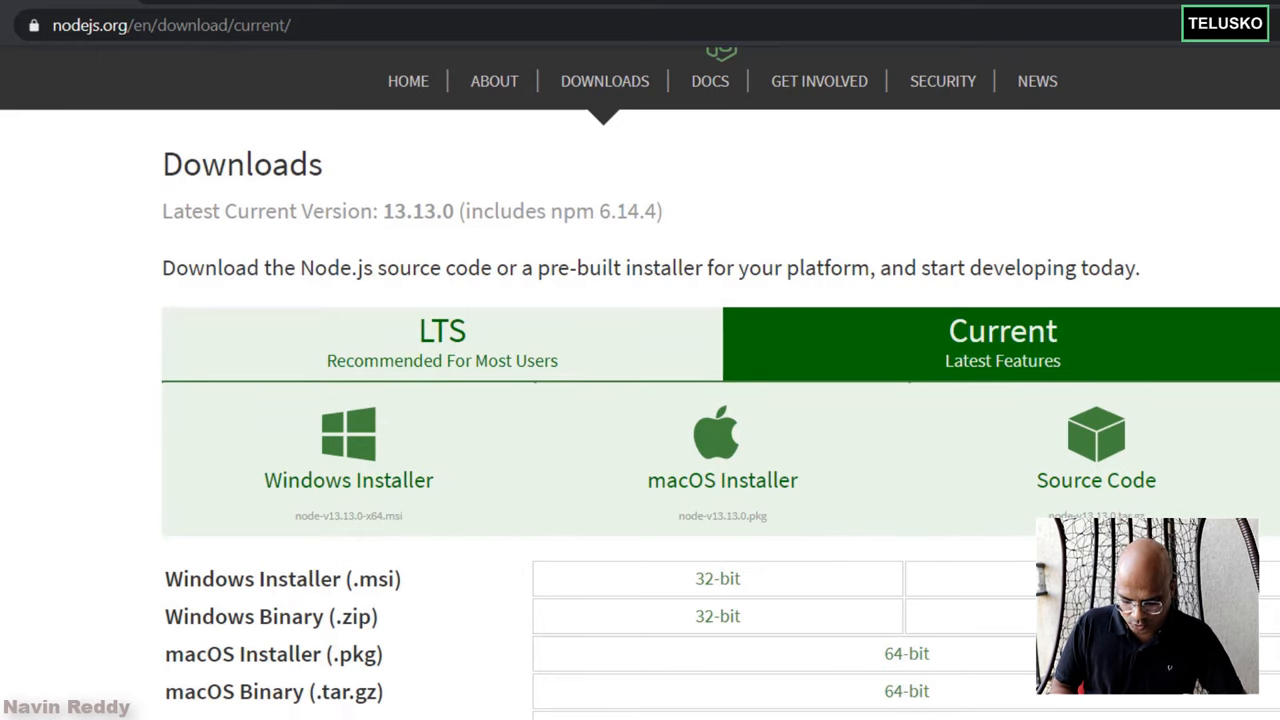
pyautogui.scroll(-3)
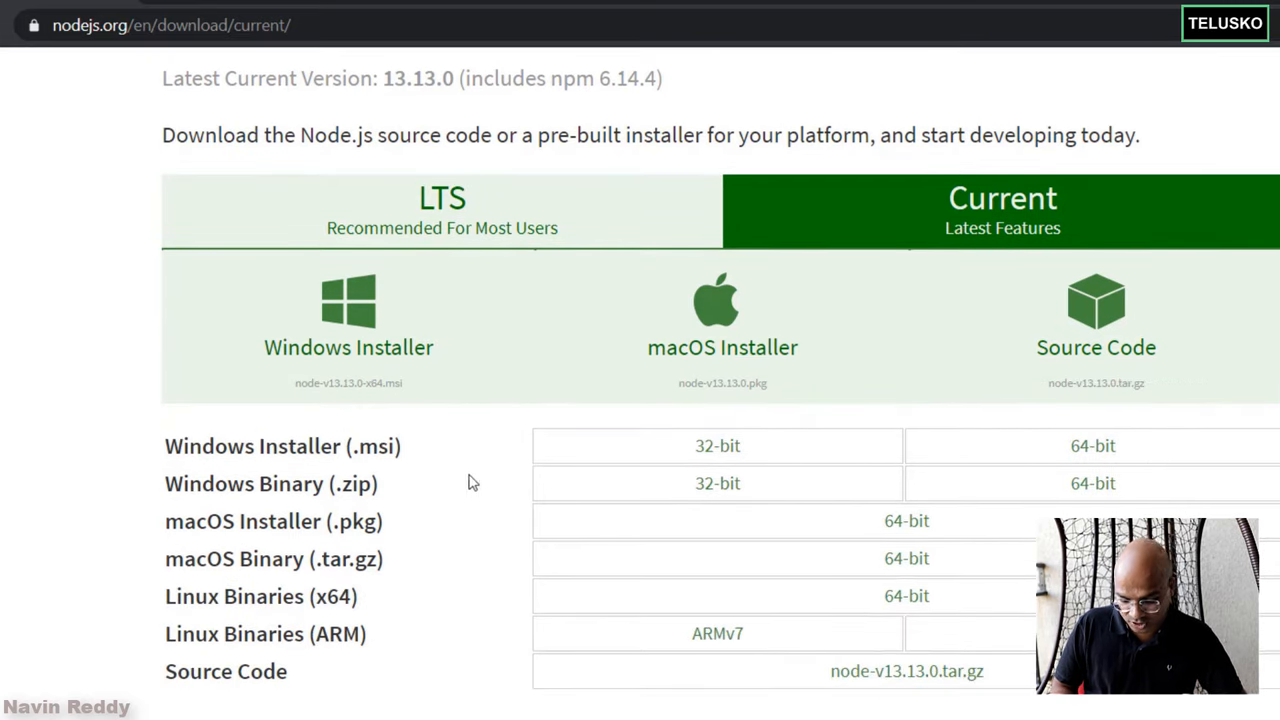
pyautogui.moveTo(1055, 454)
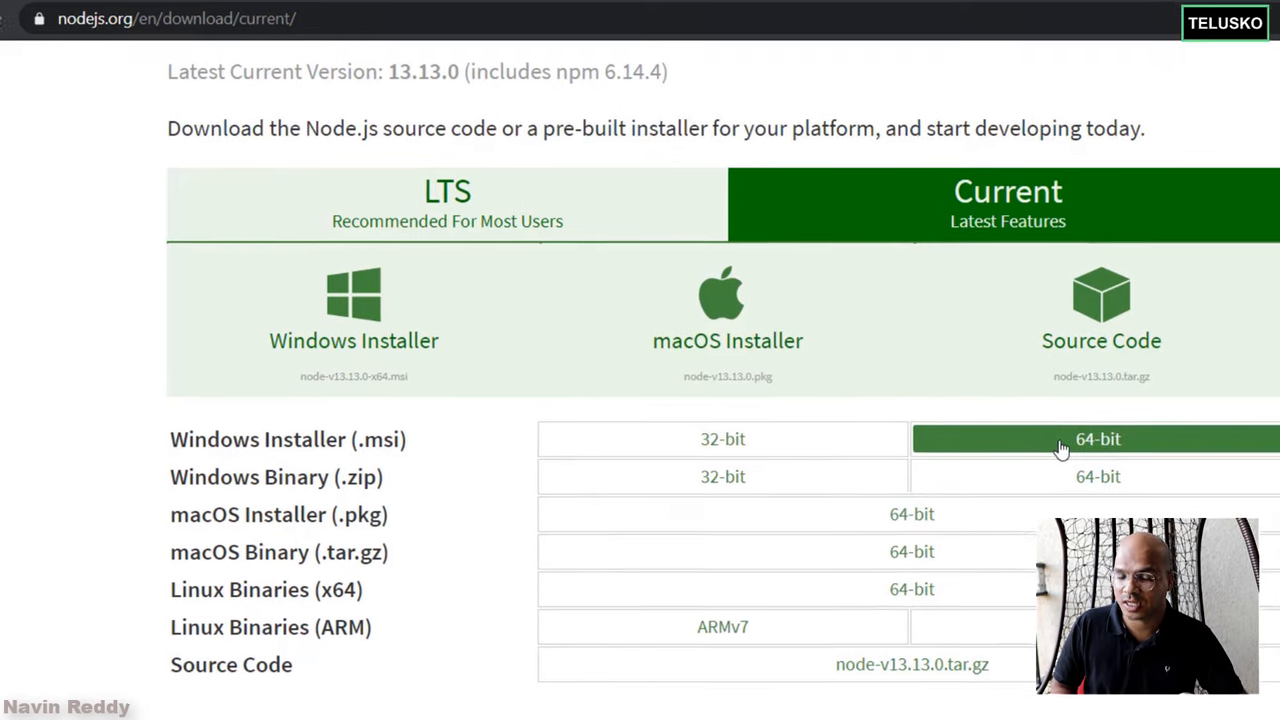
pyautogui.click(1093, 441)
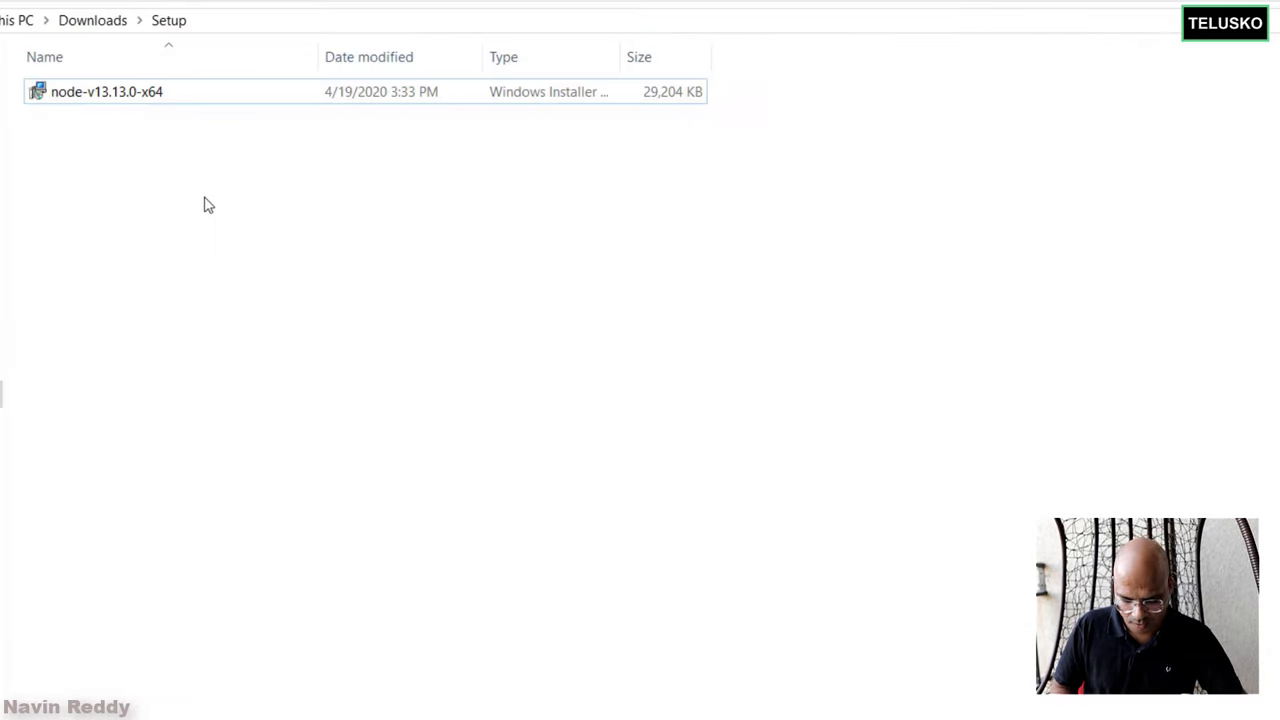
pyautogui.moveTo(160, 205)
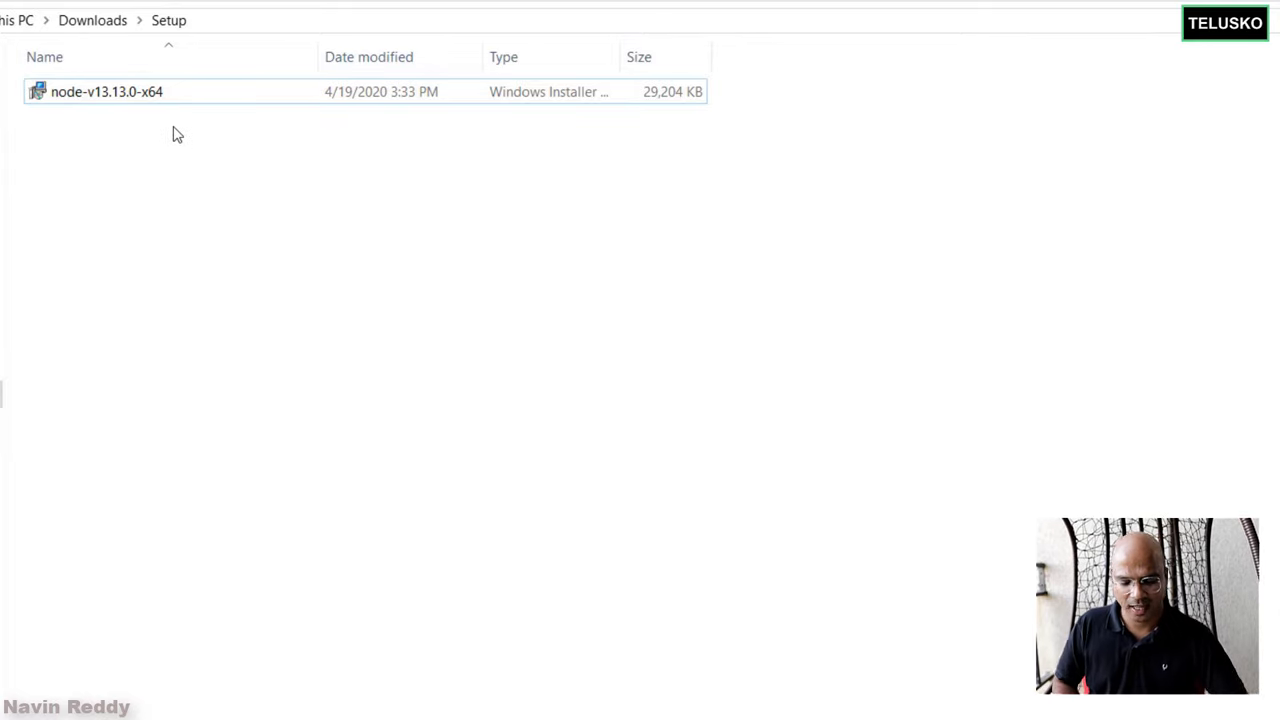
pyautogui.moveTo(163, 112)
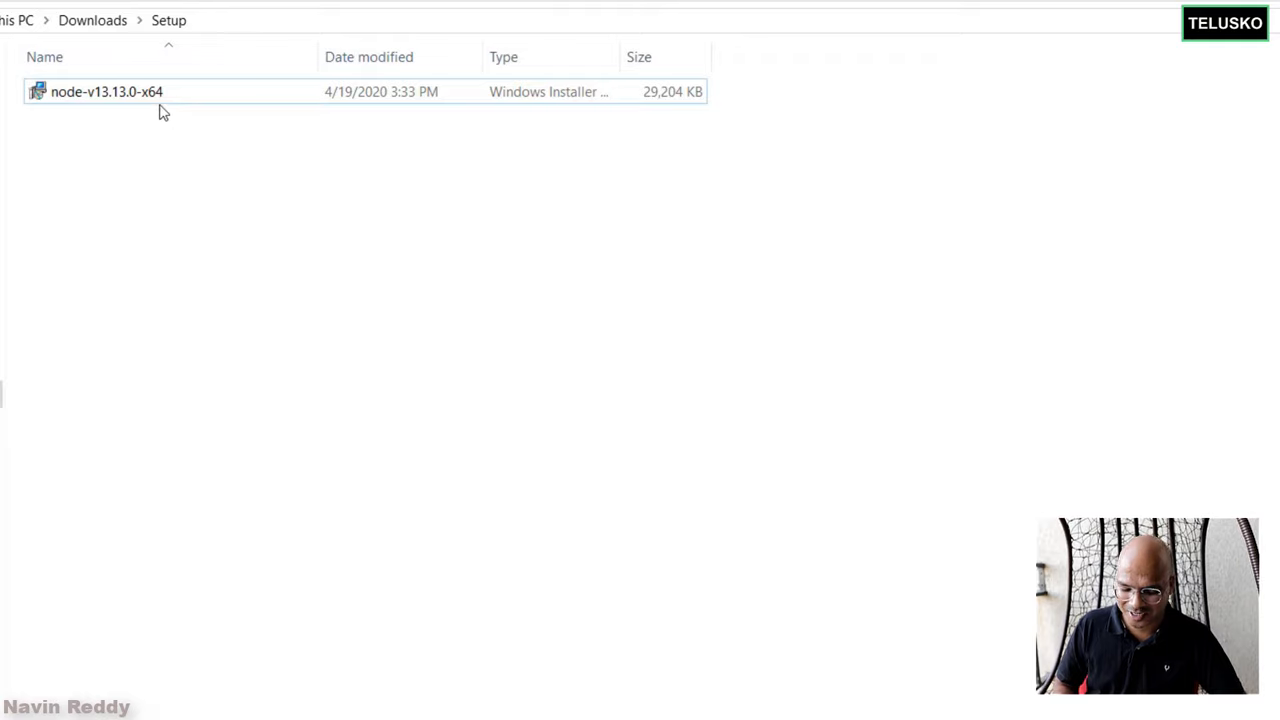
# - Launch the v13.13.0 installer and keep the default C:\Program Files\nodejs\ folder and default features
pyautogui.doubleClick(108, 91)
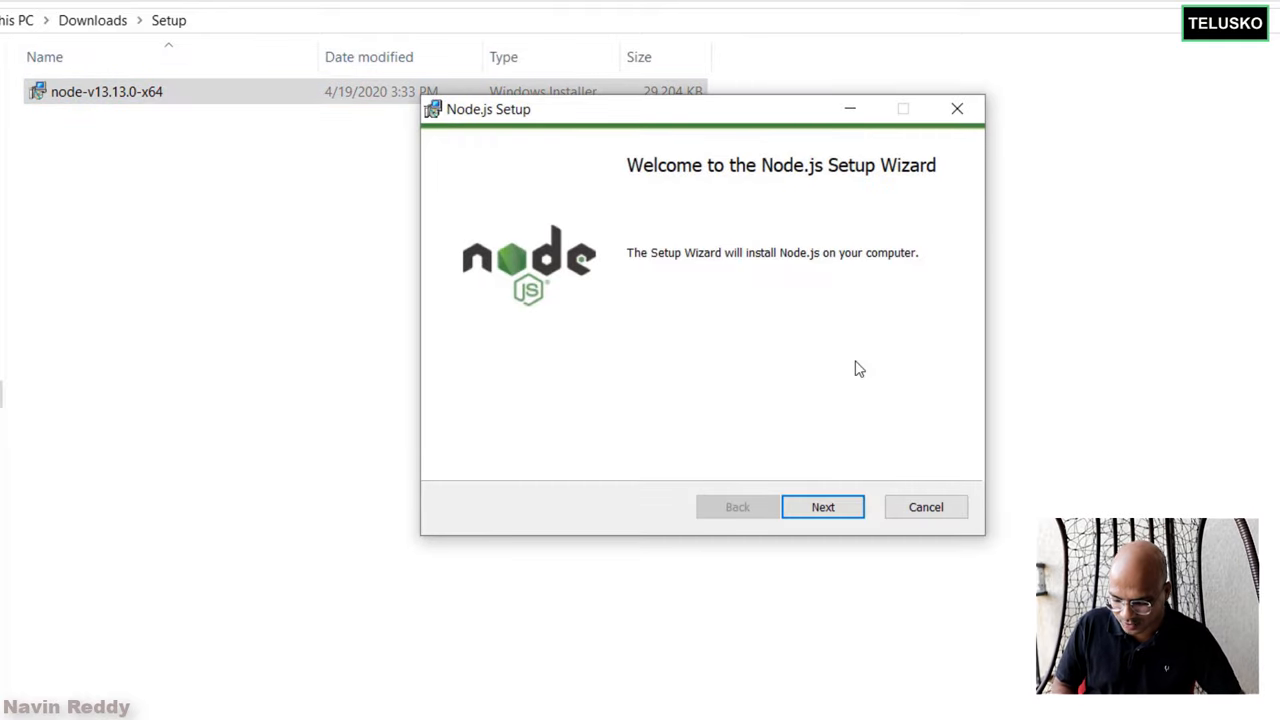
pyautogui.click(822, 506)
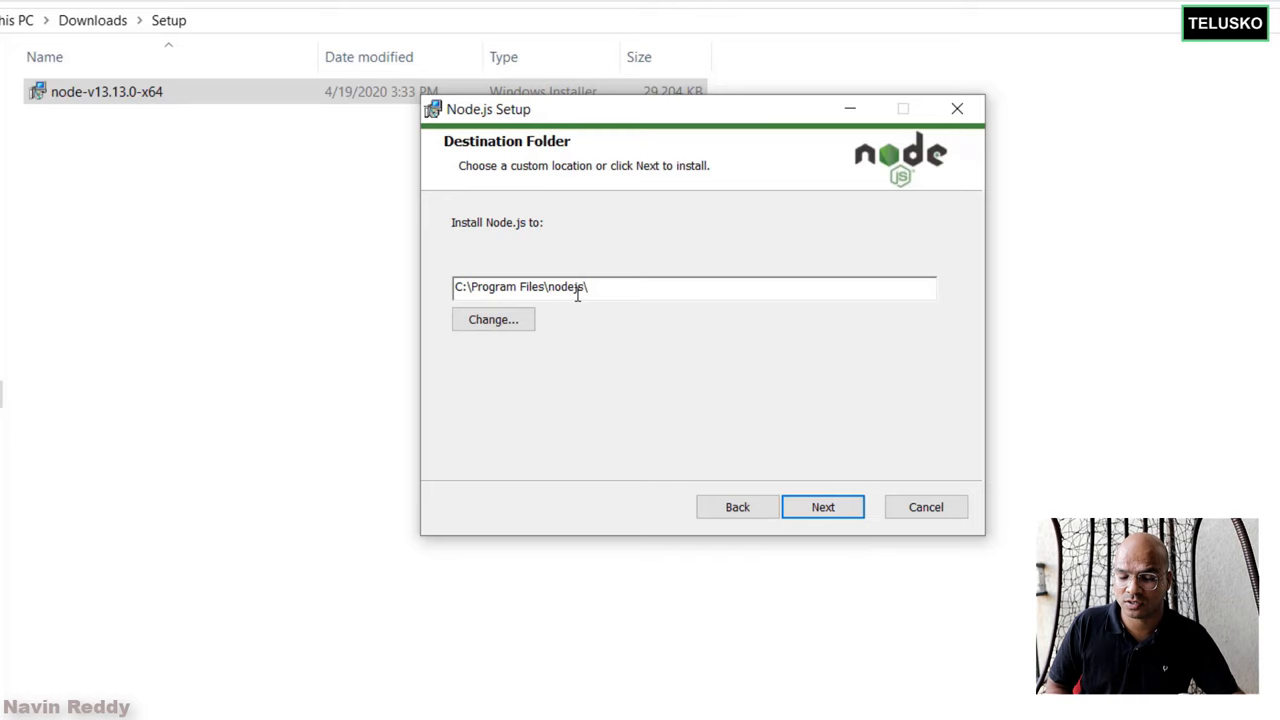
pyautogui.click(822, 506)
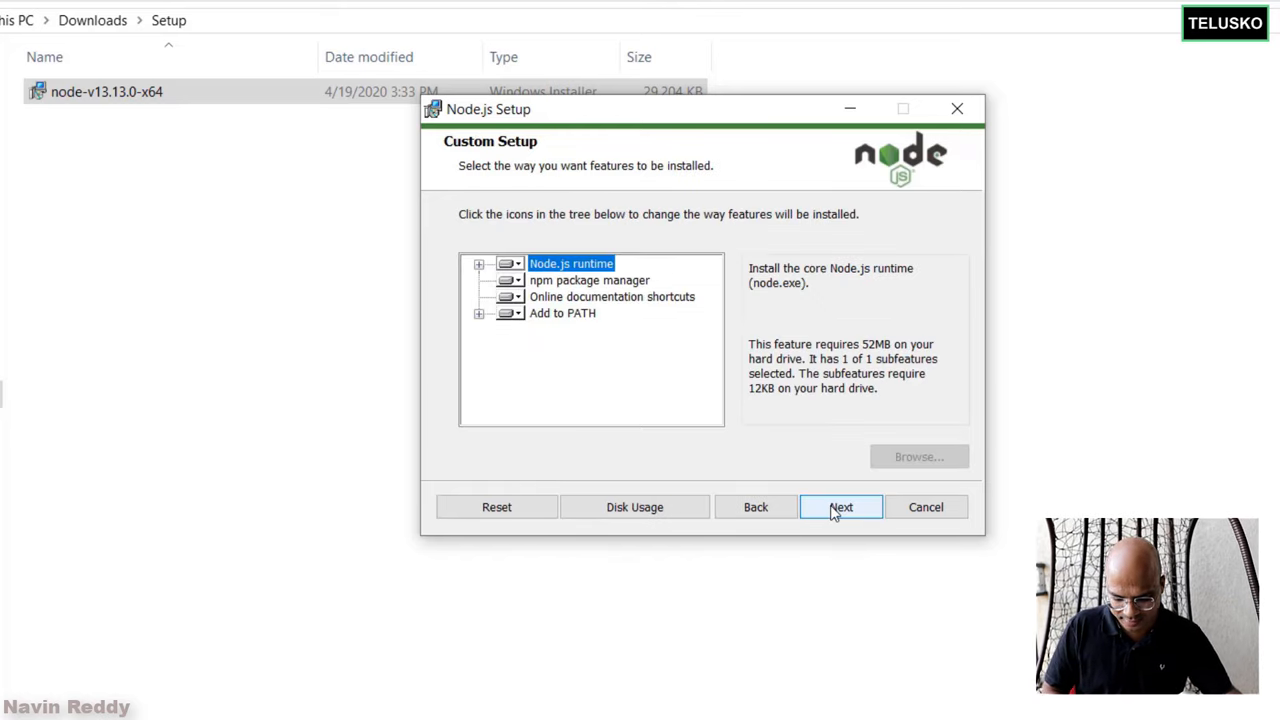
pyautogui.moveTo(749, 466)
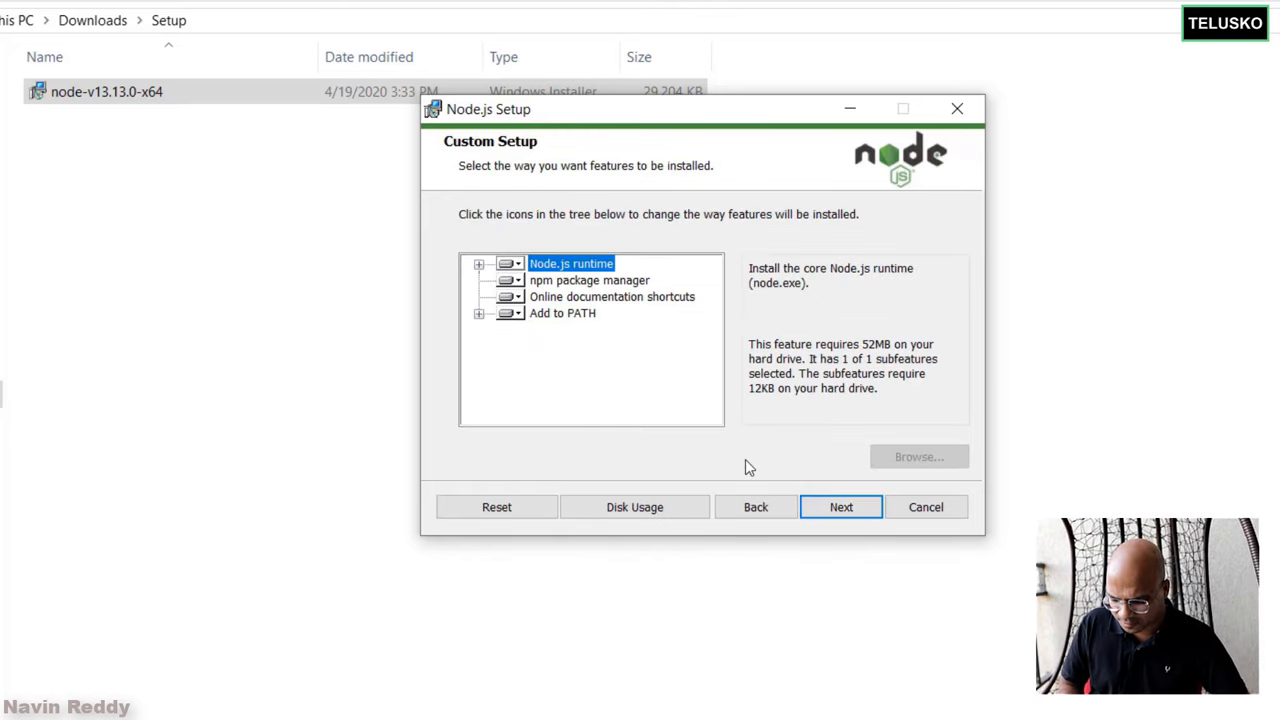
pyautogui.moveTo(520, 327)
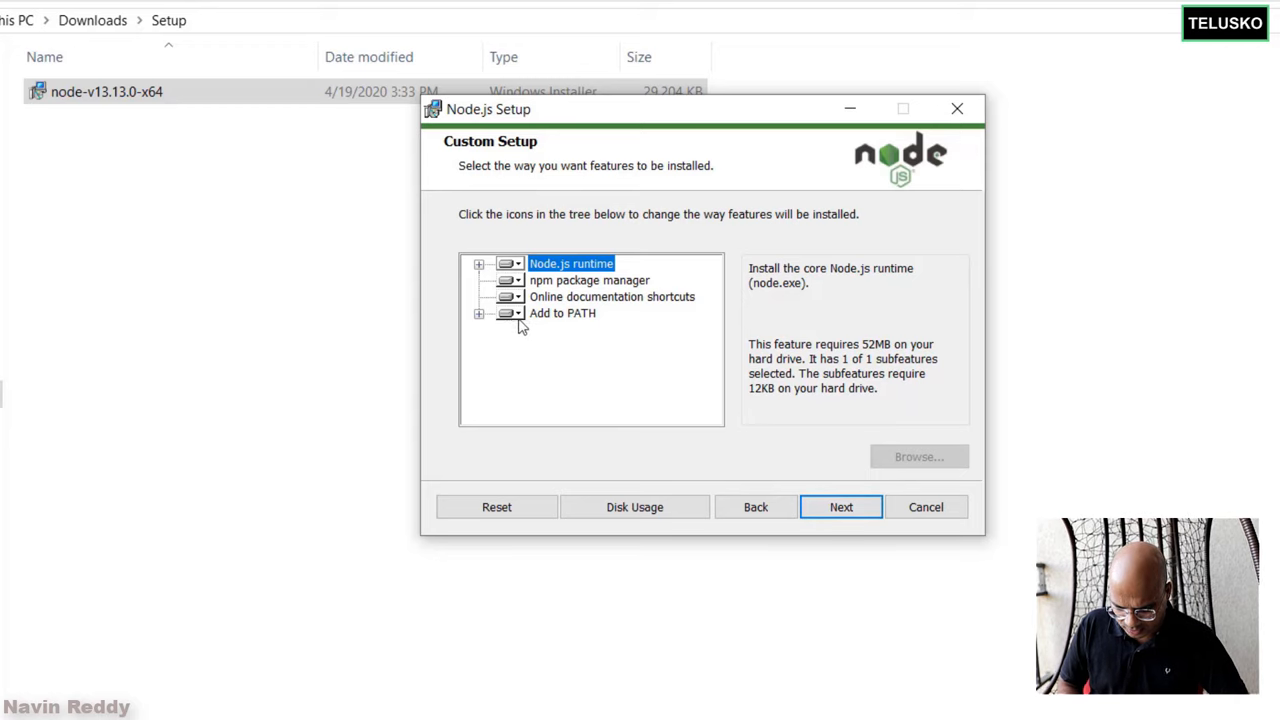
pyautogui.click(562, 313)
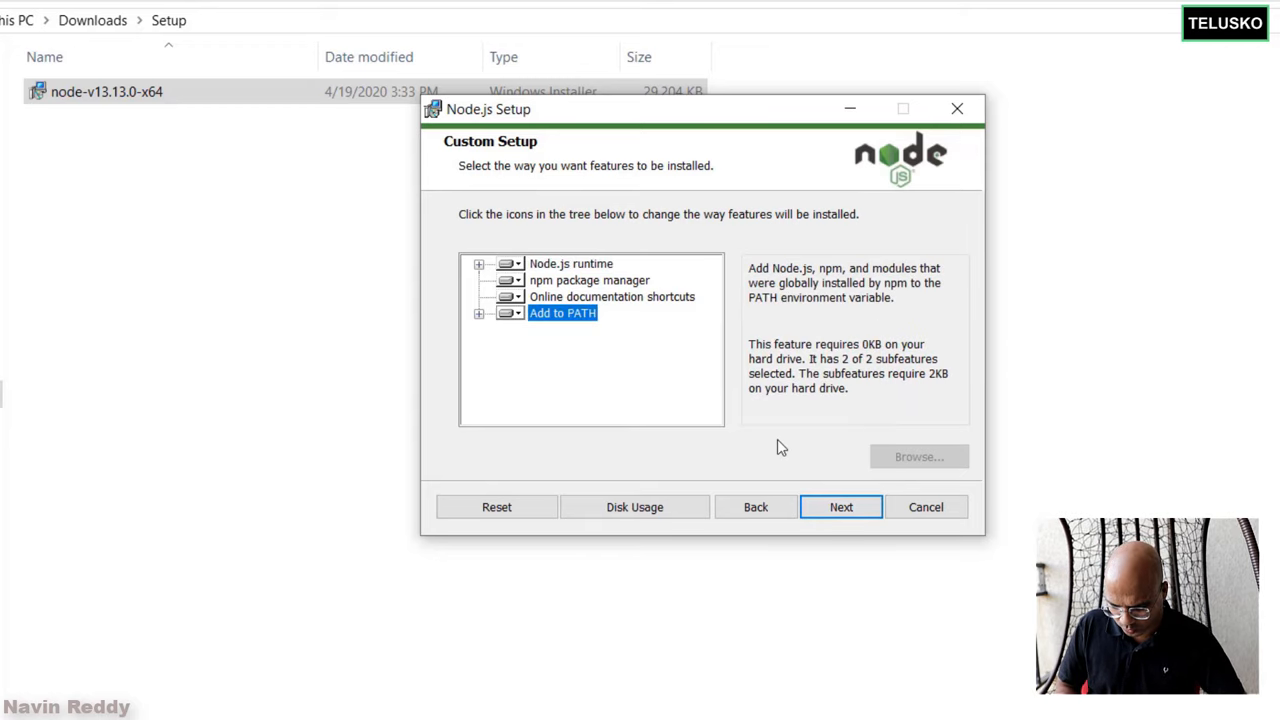
pyautogui.click(841, 506)
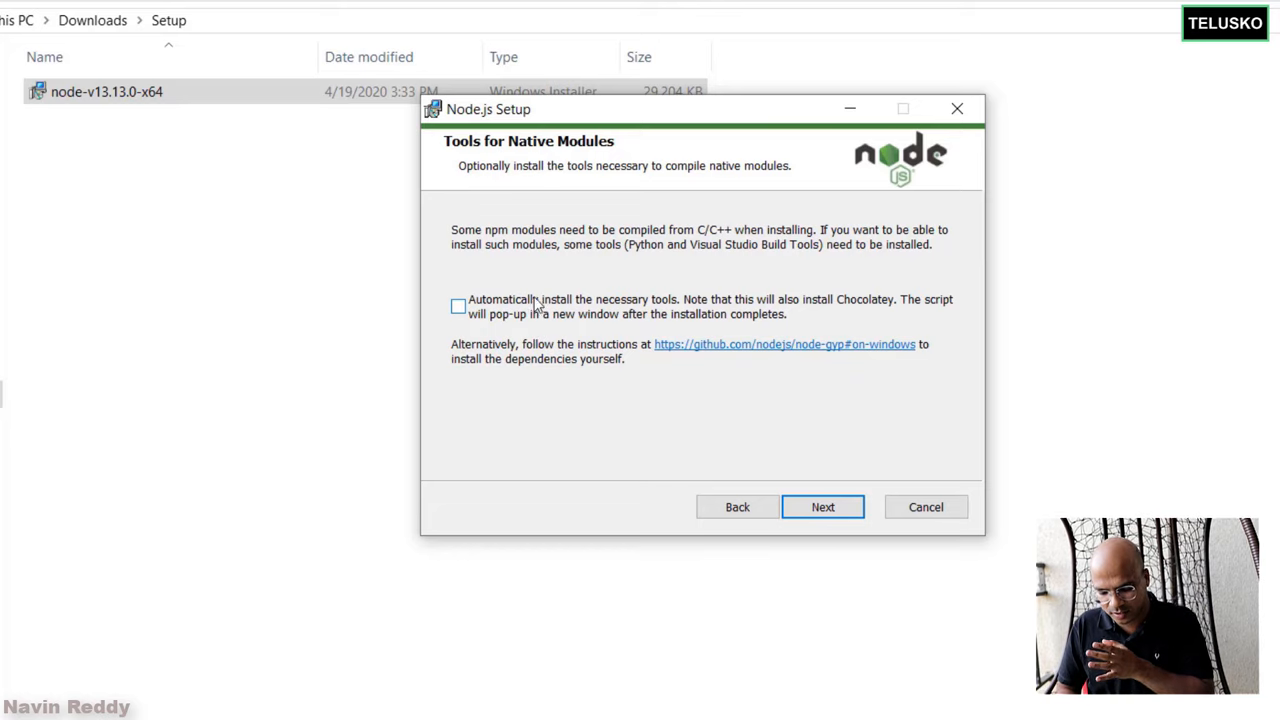
pyautogui.moveTo(727, 318)
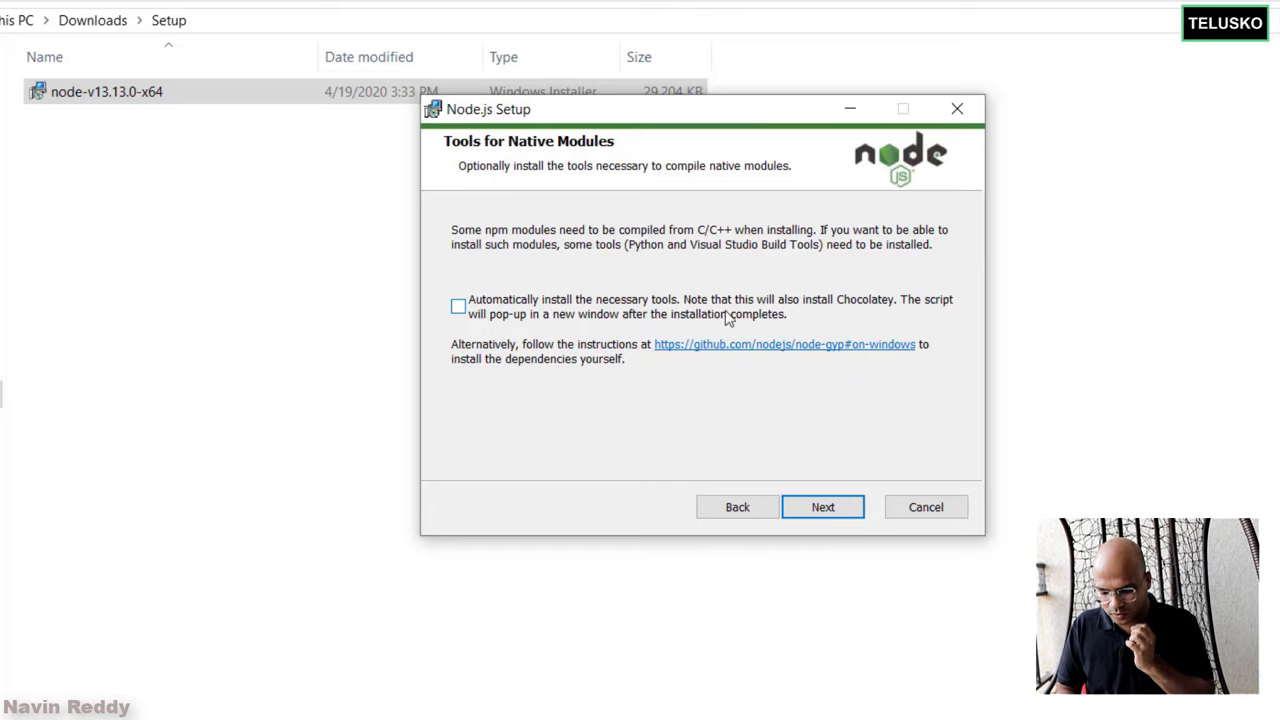
pyautogui.moveTo(845, 311)
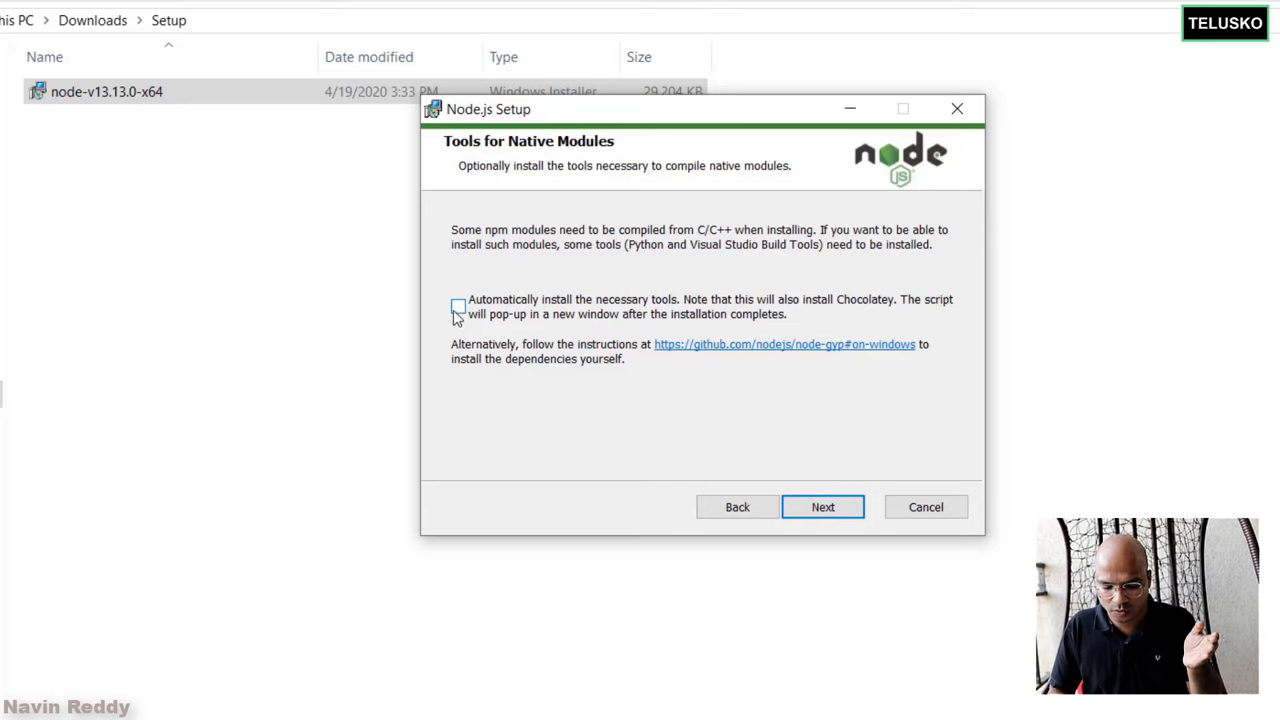
# - Enable 'Automatically install the necessary tools' for native modules and continue to Ready to install
pyautogui.click(458, 306)
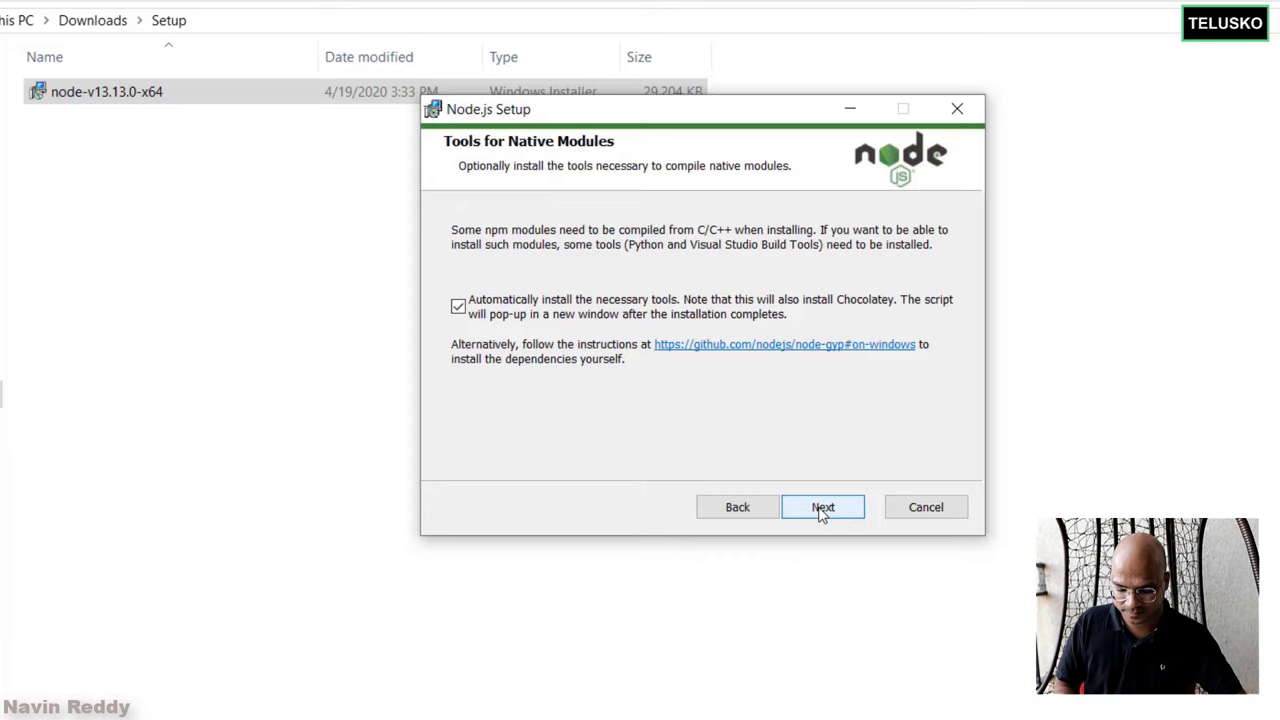
pyautogui.click(823, 506)
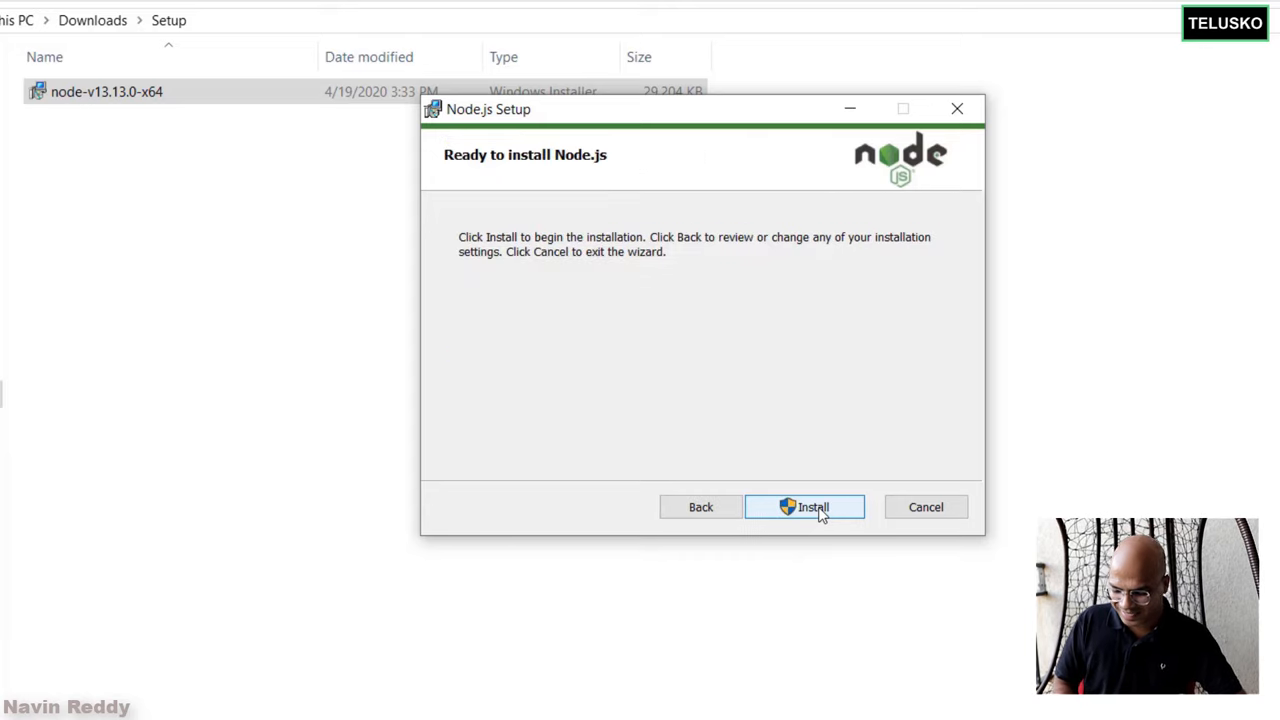
# - Install Node.js and finish the wizard so the additional tools script launches
pyautogui.click(812, 507)
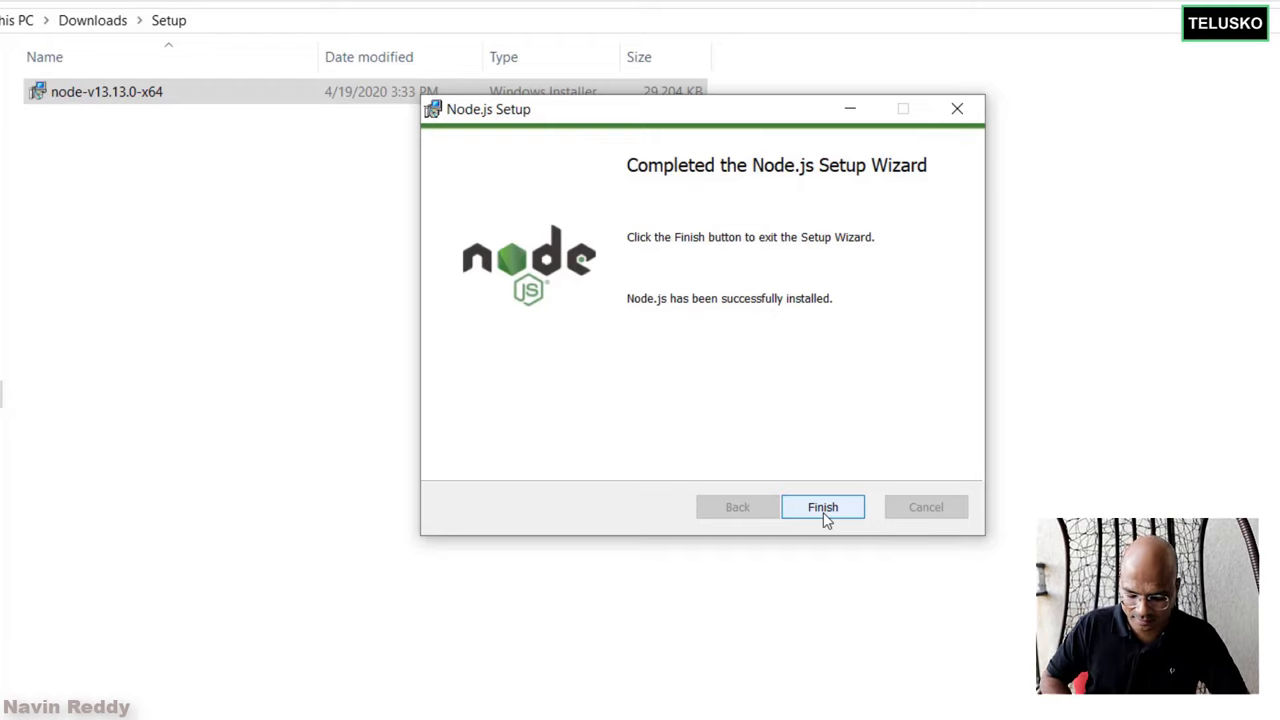
pyautogui.click(822, 506)
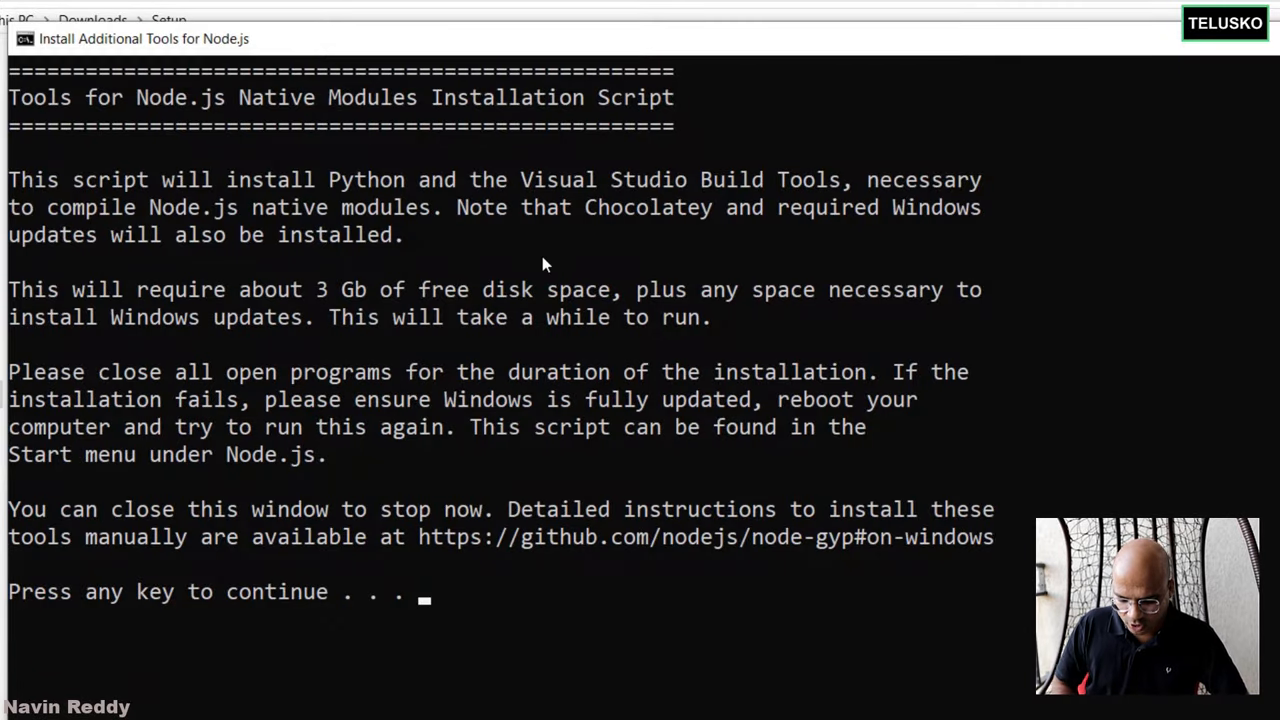
# - Continue the Install Additional Tools script past its introduction and Chocolatey licence notice
pyautogui.press('enter')
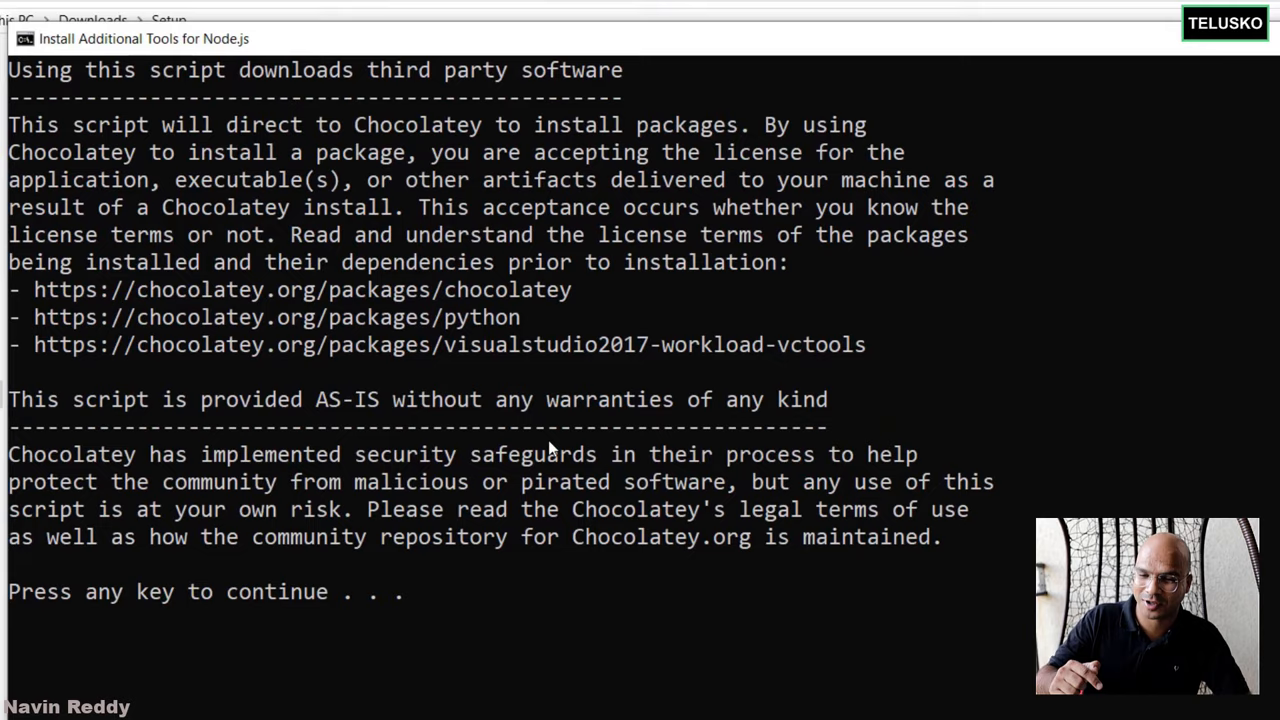
pyautogui.press('enter')
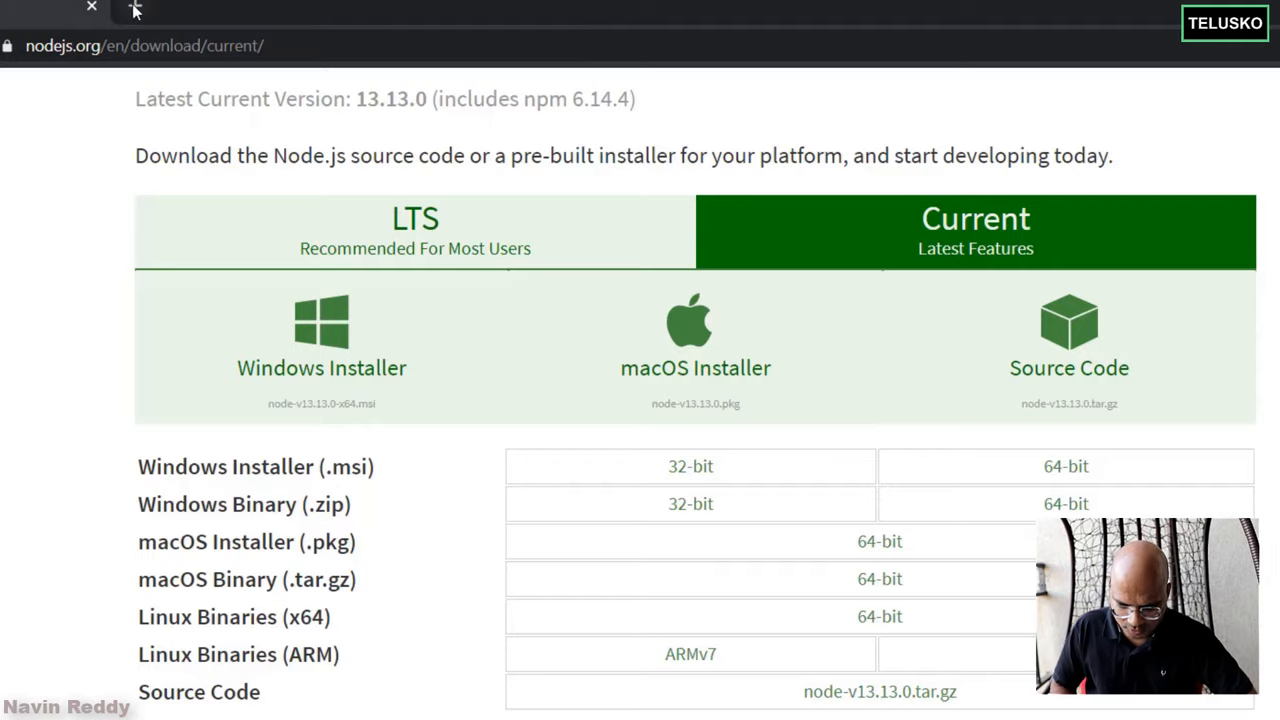
# - Search for 'choc' (Chocolatey) in a new Chrome tab
pyautogui.click(133, 10)
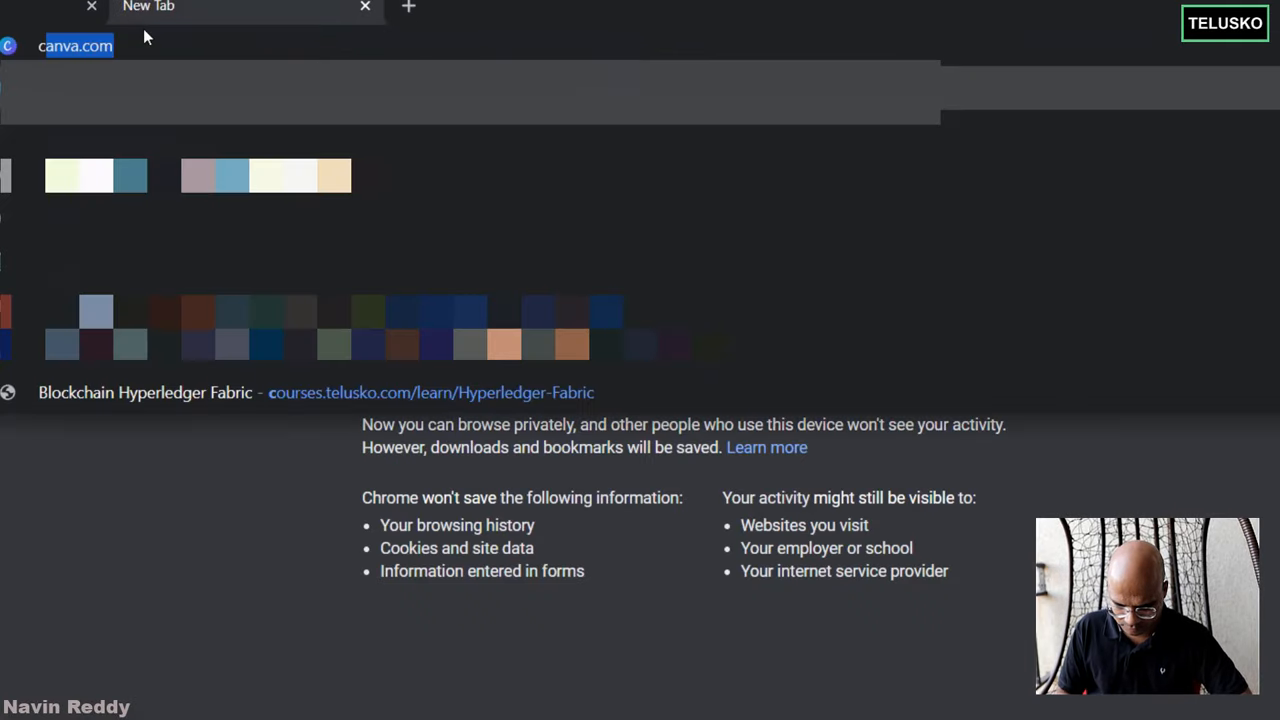
pyautogui.write('choc')
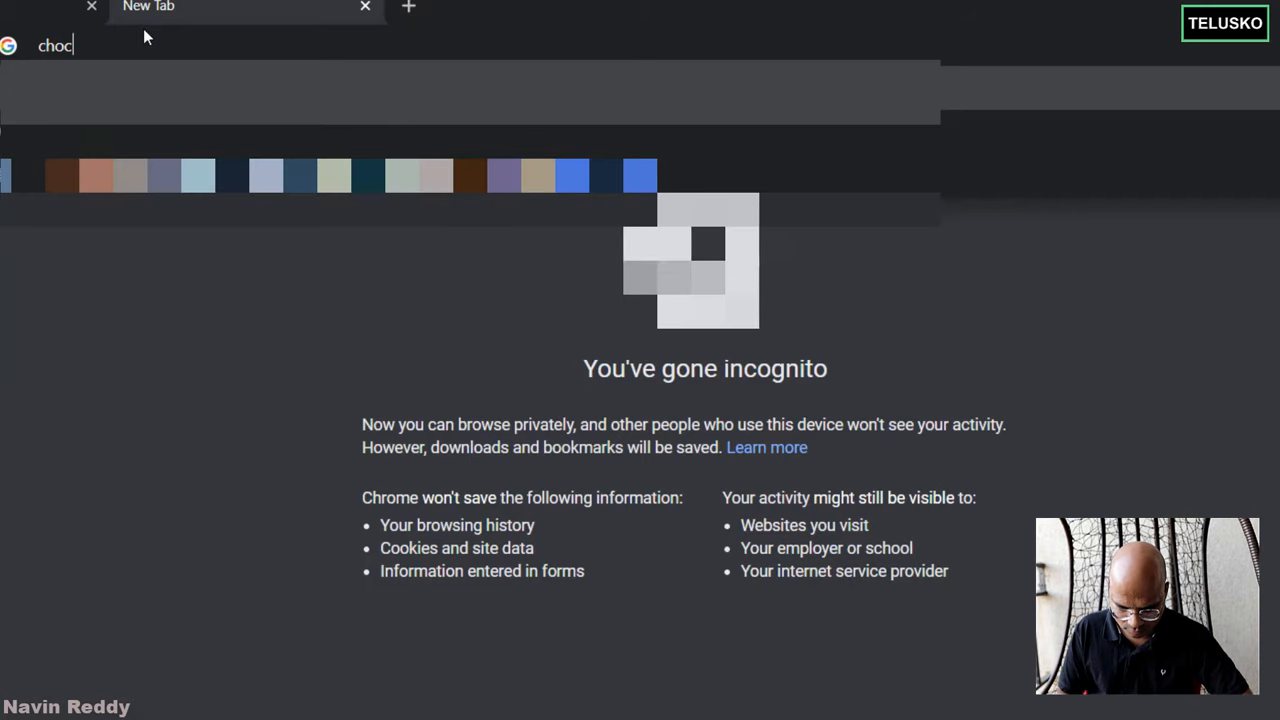
pyautogui.press('Enter')
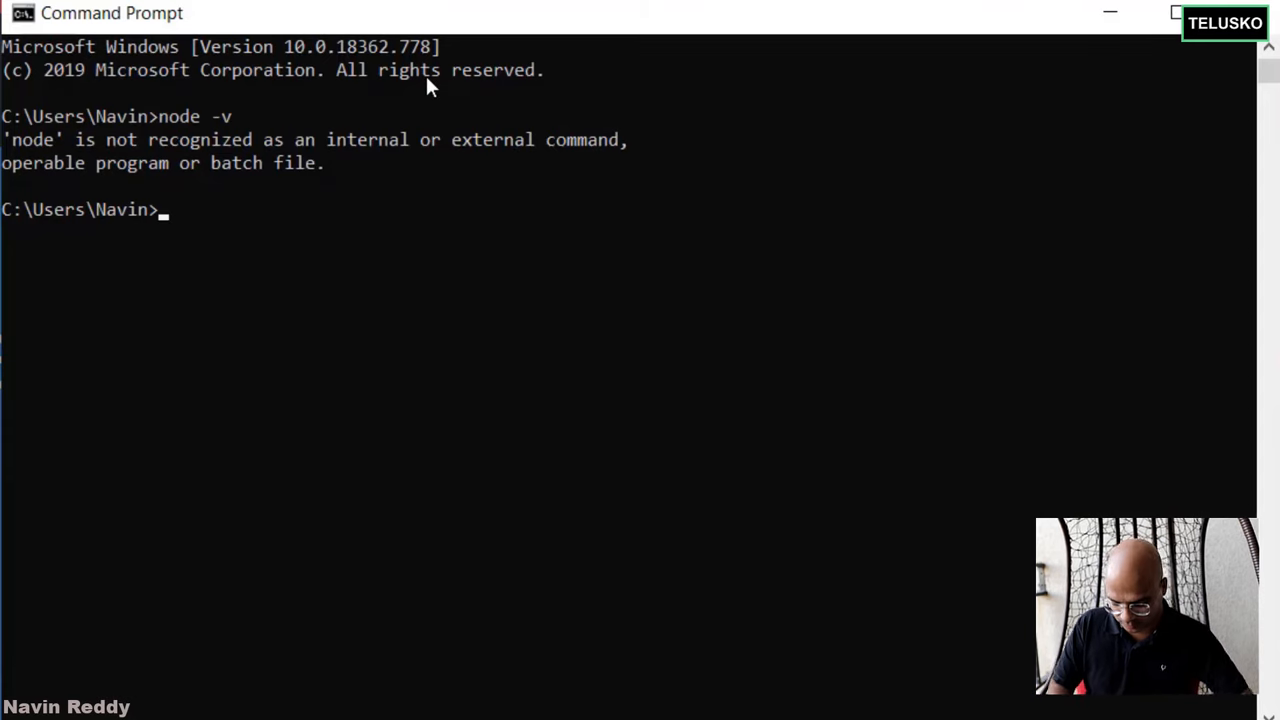
# - Run node -v again in Command Prompt, now reporting v13.13.0
pyautogui.write('node -v')
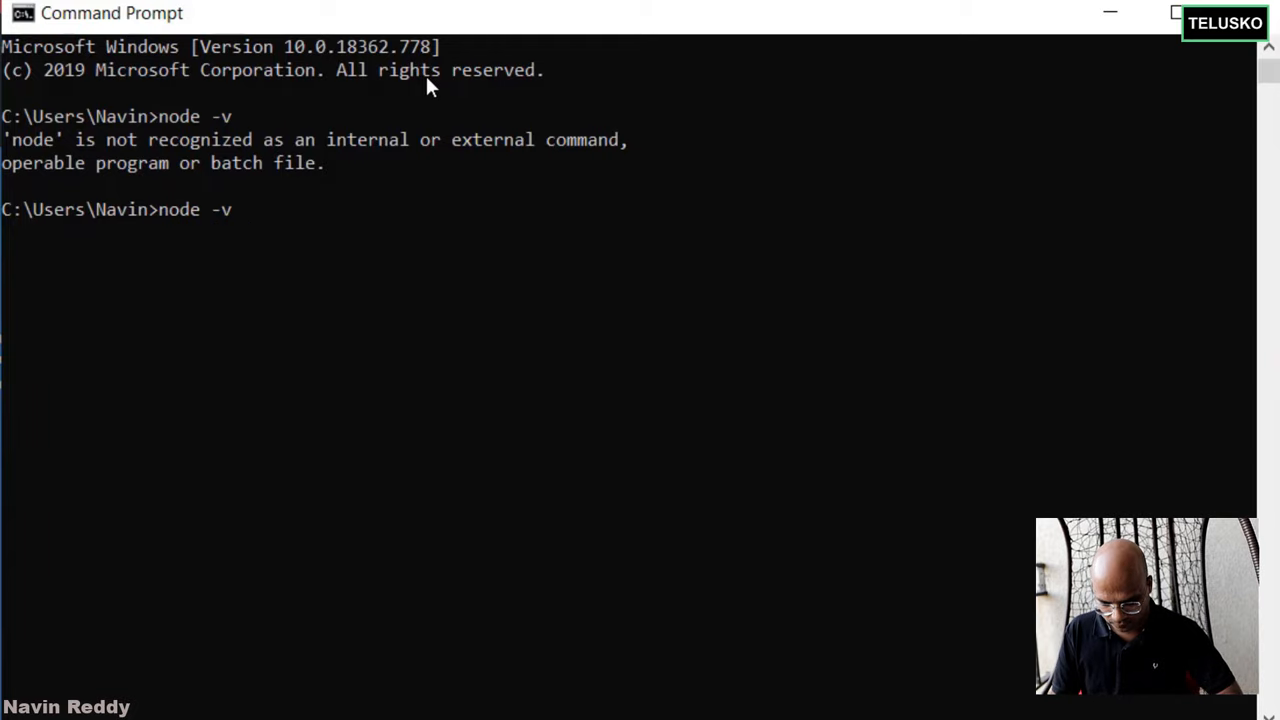
pyautogui.press('Enter')
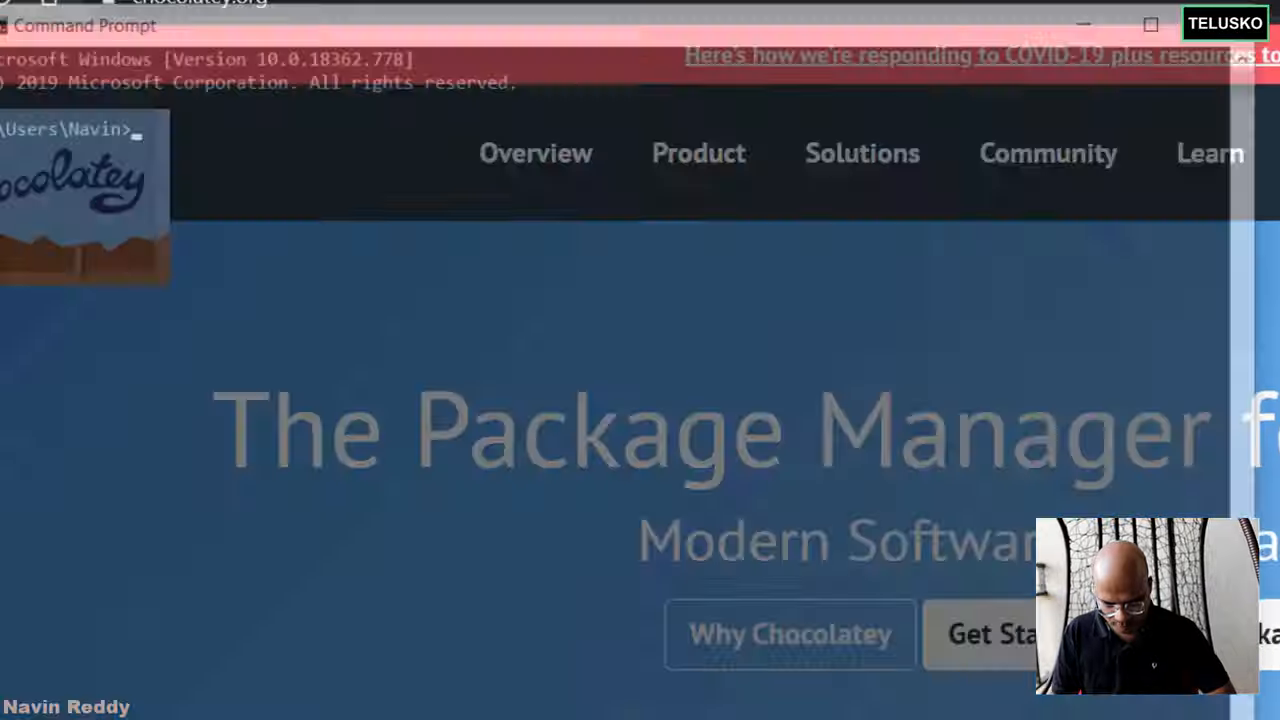
pyautogui.write('node -v')
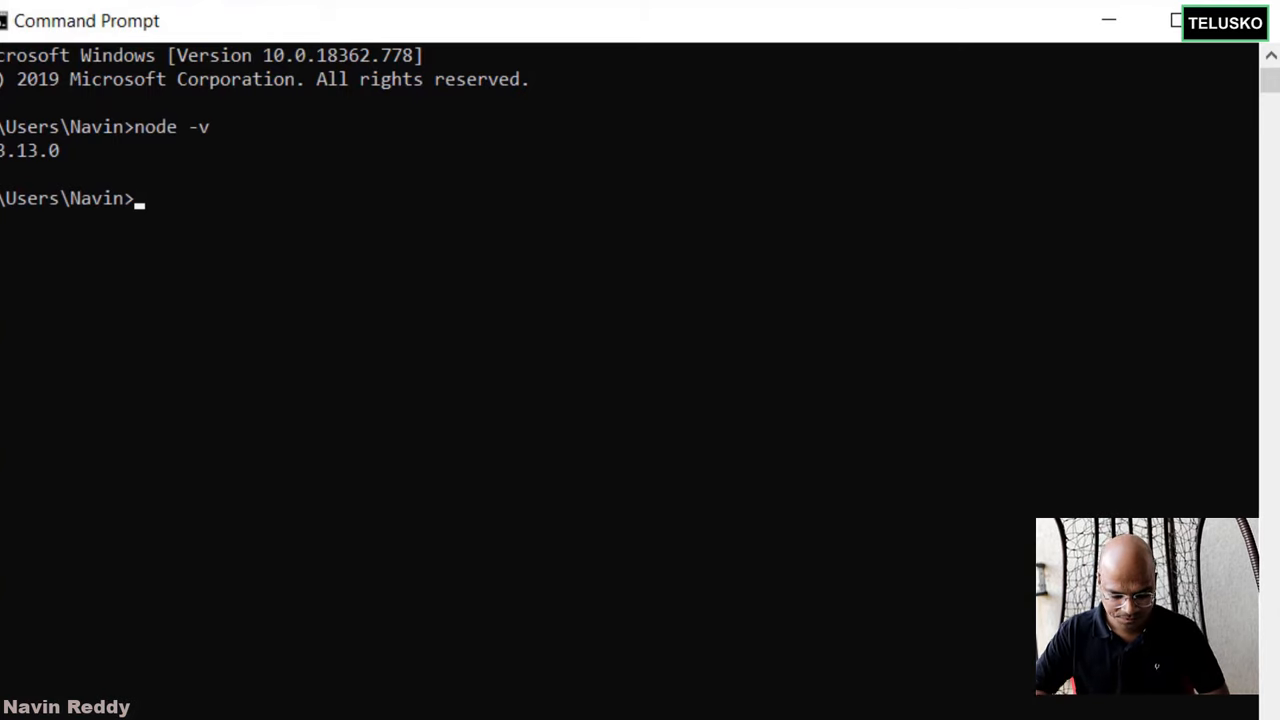
pyautogui.moveTo(556, 270)
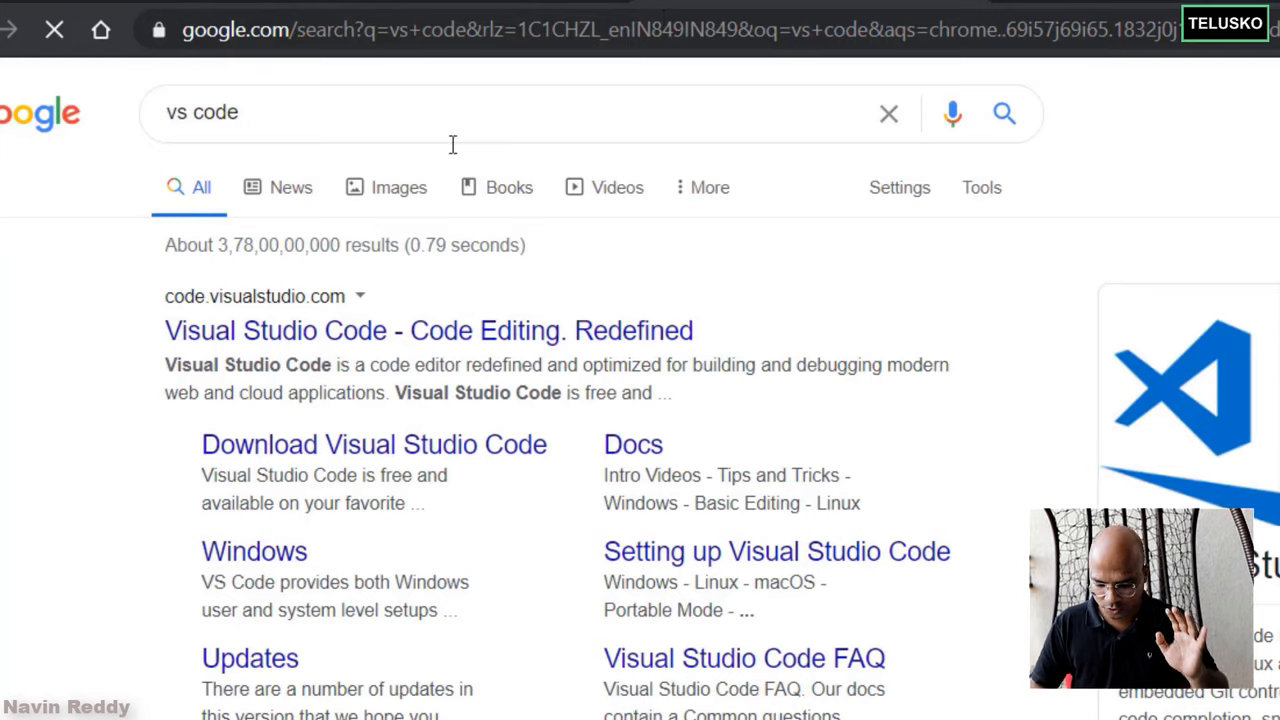
pyautogui.moveTo(335, 340)
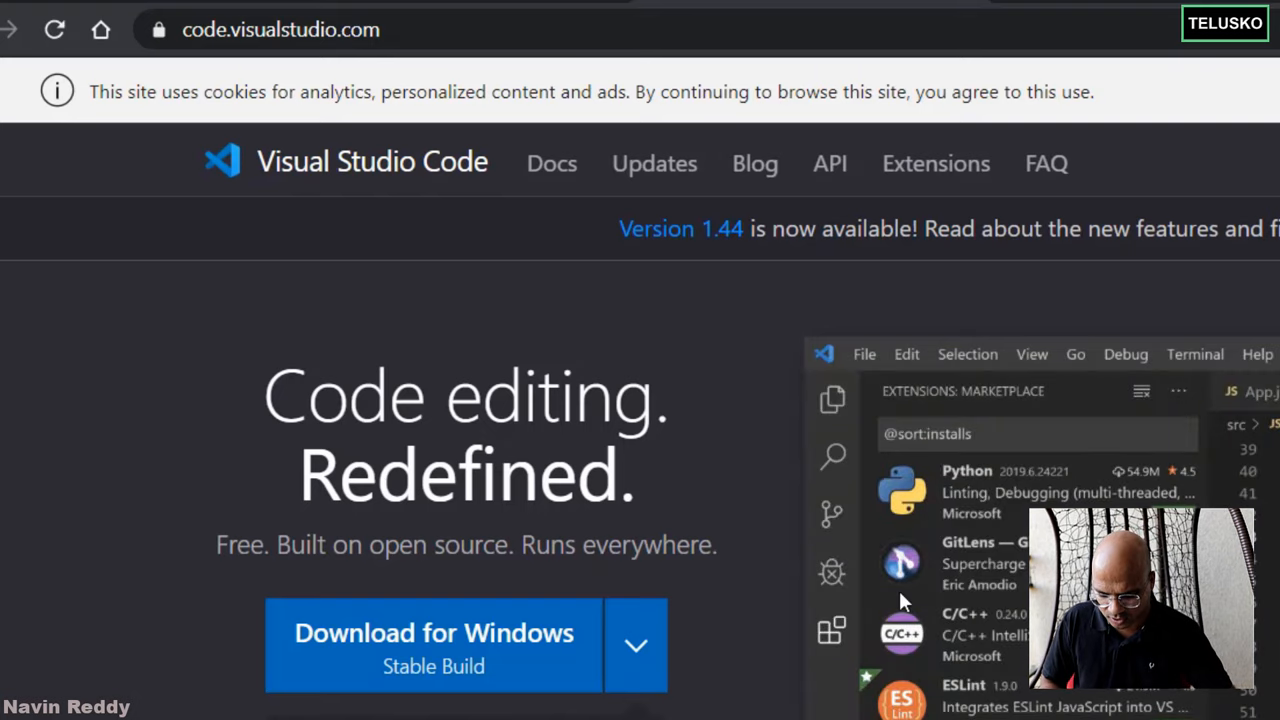
pyautogui.moveTo(460, 640)
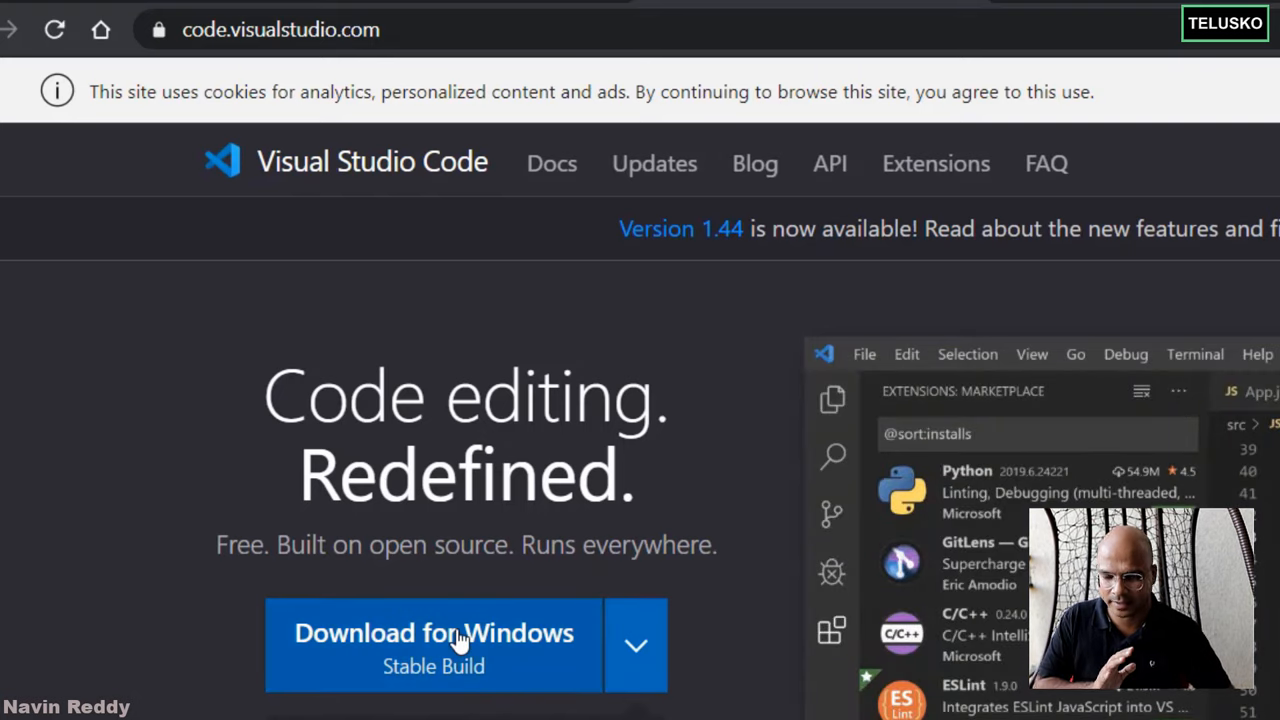